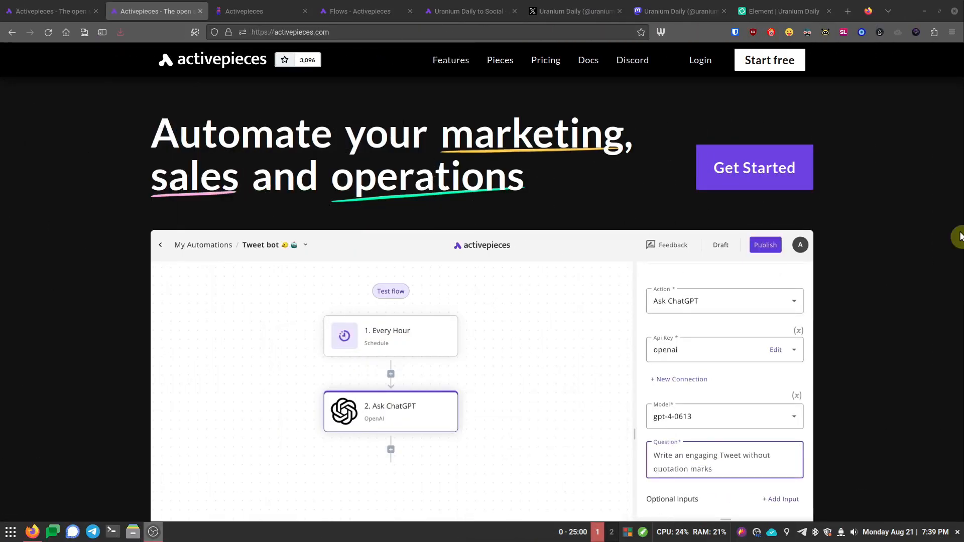
Step: Browse the current page, following a couple of links and scrolling through its content
scroll("down", 3)
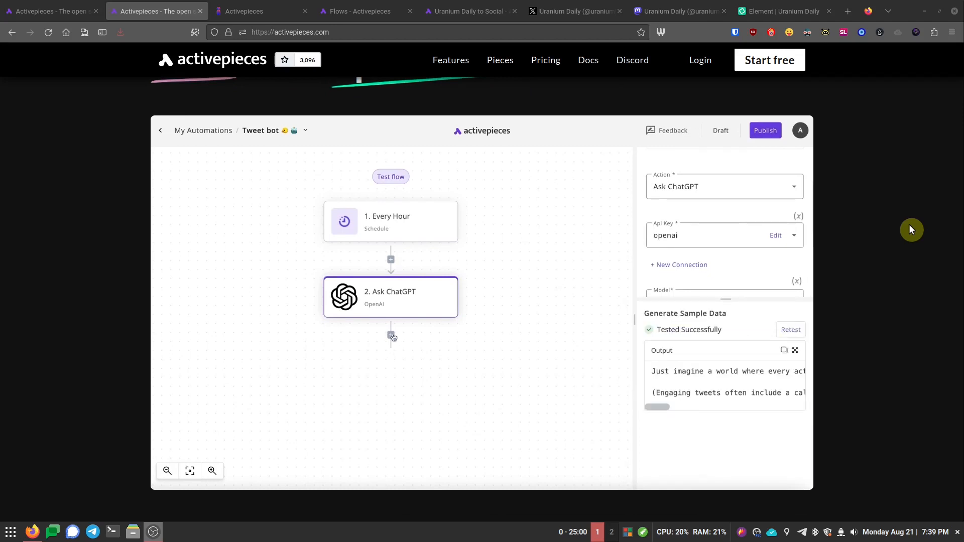
left_click(391, 336)
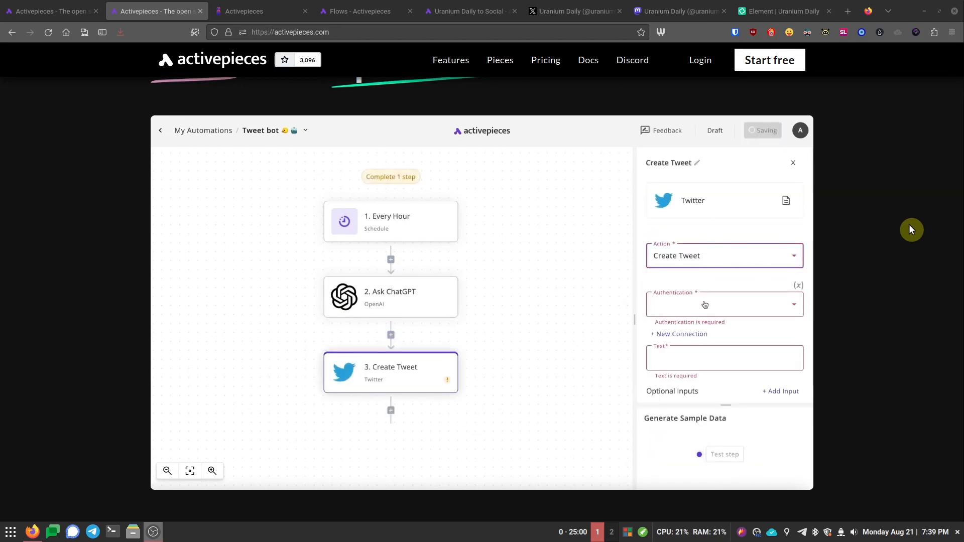
left_click(724, 357)
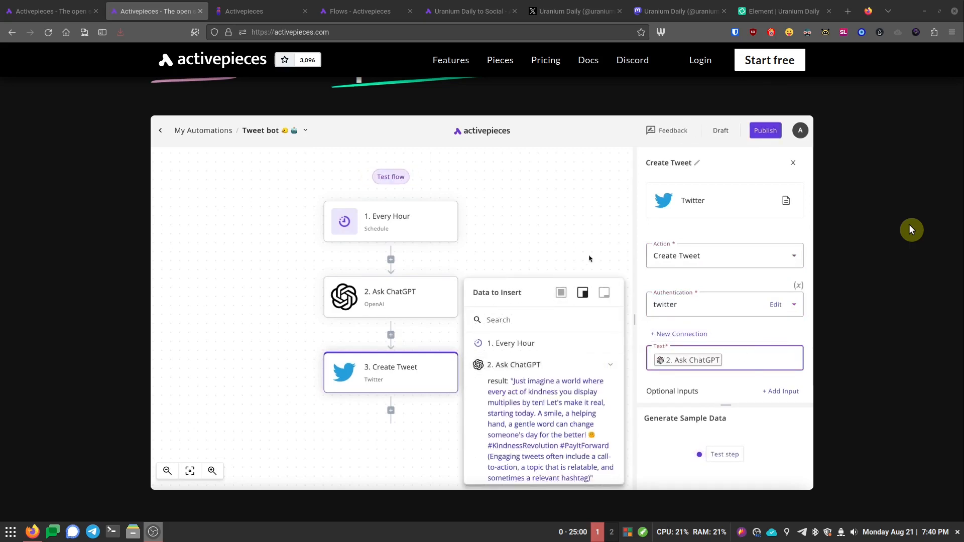
left_click(764, 131)
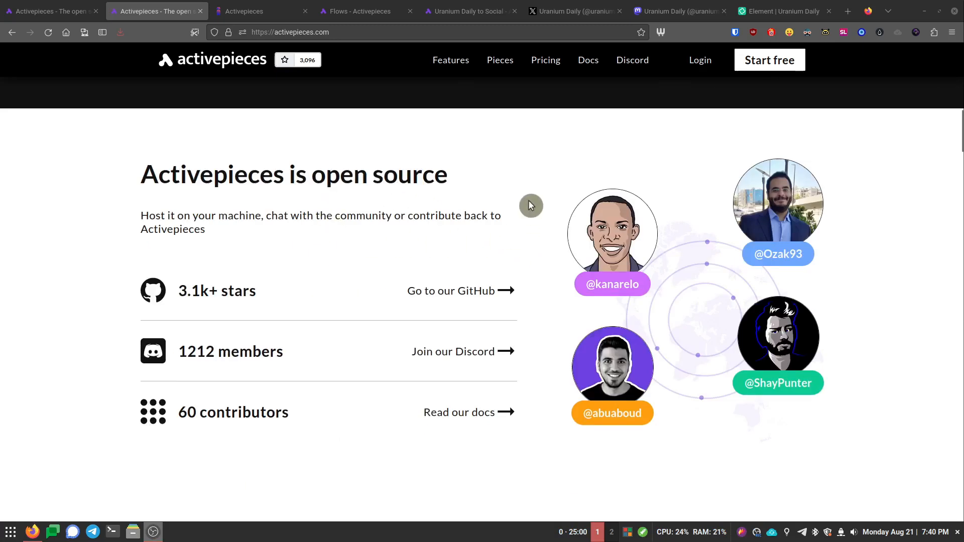
mouse_move(525, 197)
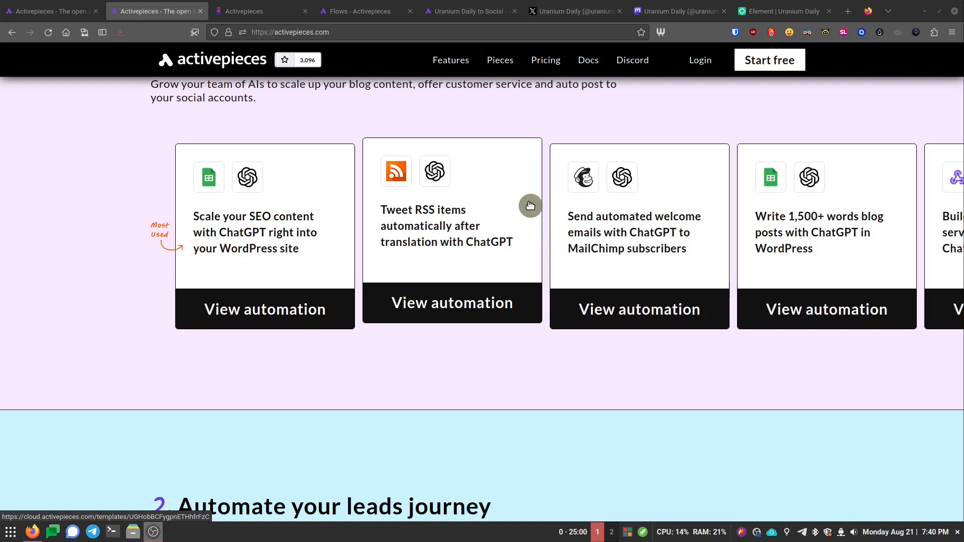
scroll("down", 3)
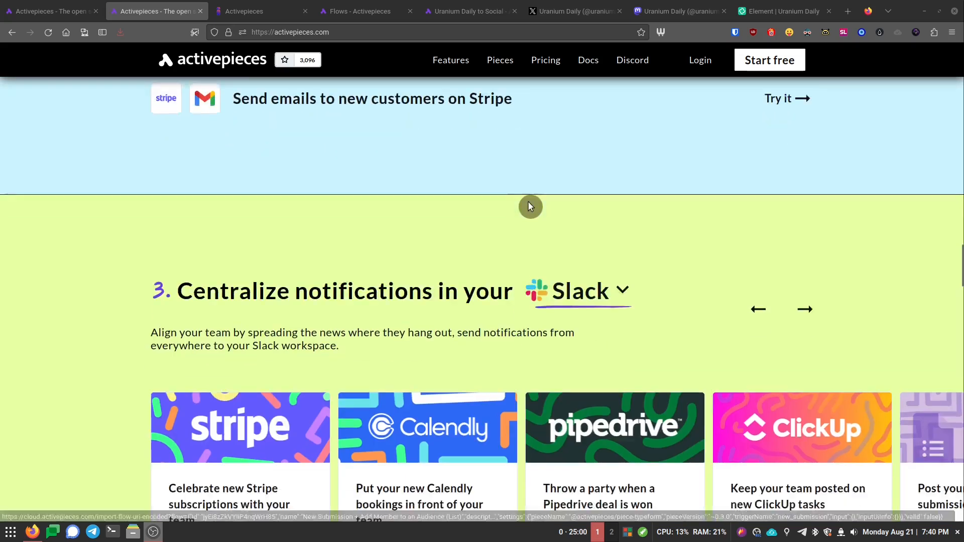
scroll("up", 3)
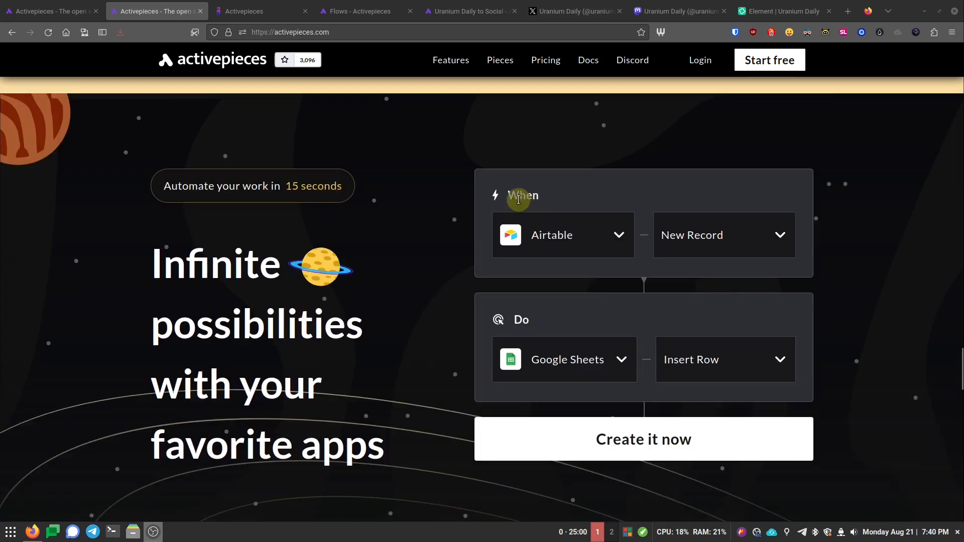
mouse_move(488, 194)
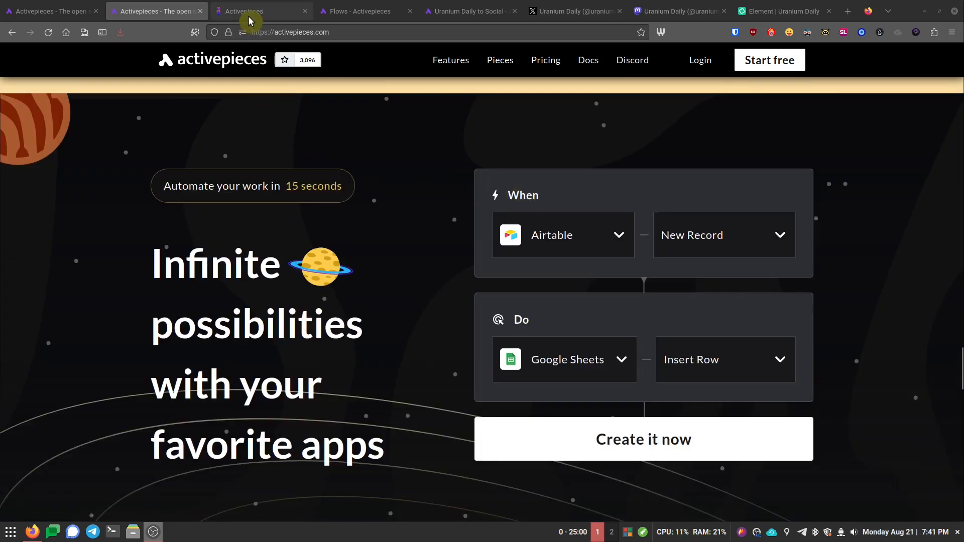
mouse_move(249, 21)
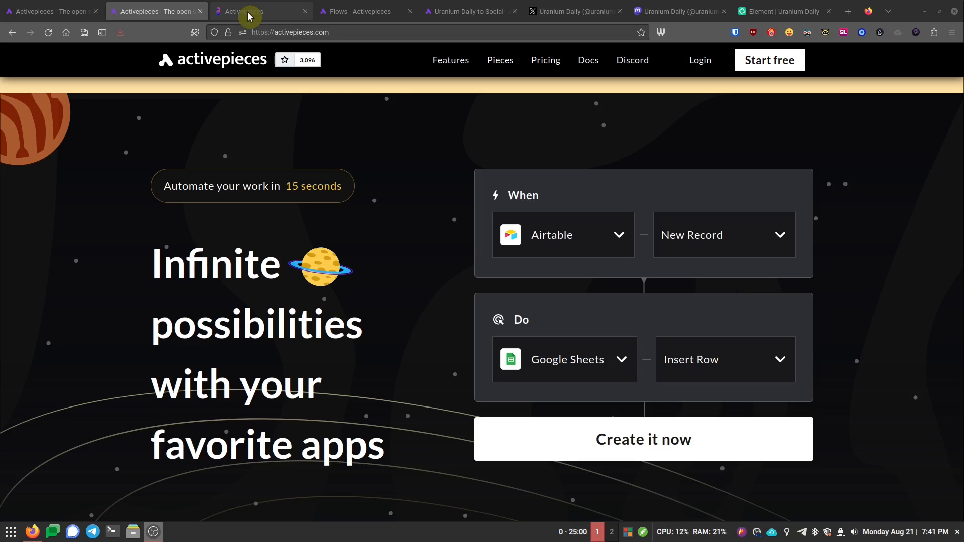
Step: Switch to the AppSumo Activepieces $59 lifetime deal and scroll through its overview toward Plans & features
left_click(252, 11)
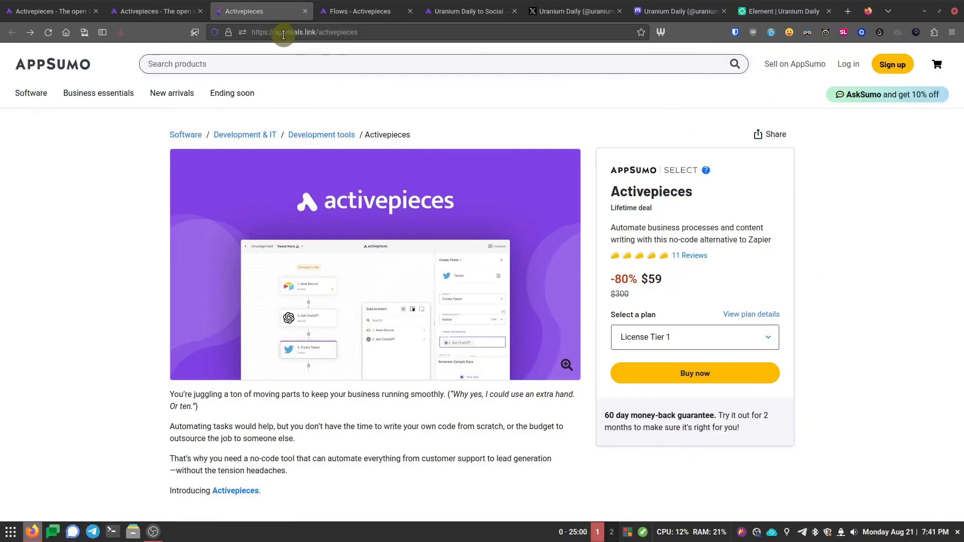
mouse_move(336, 95)
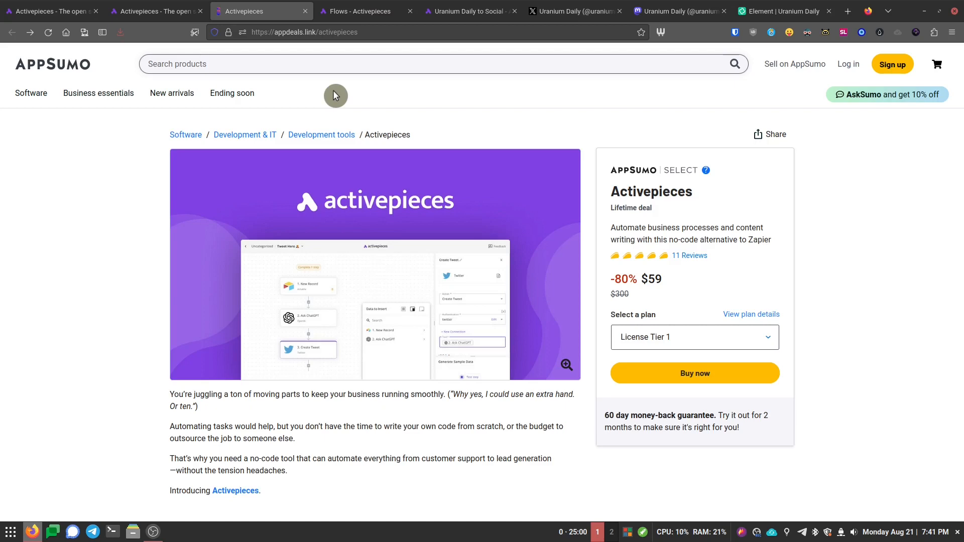
mouse_move(653, 279)
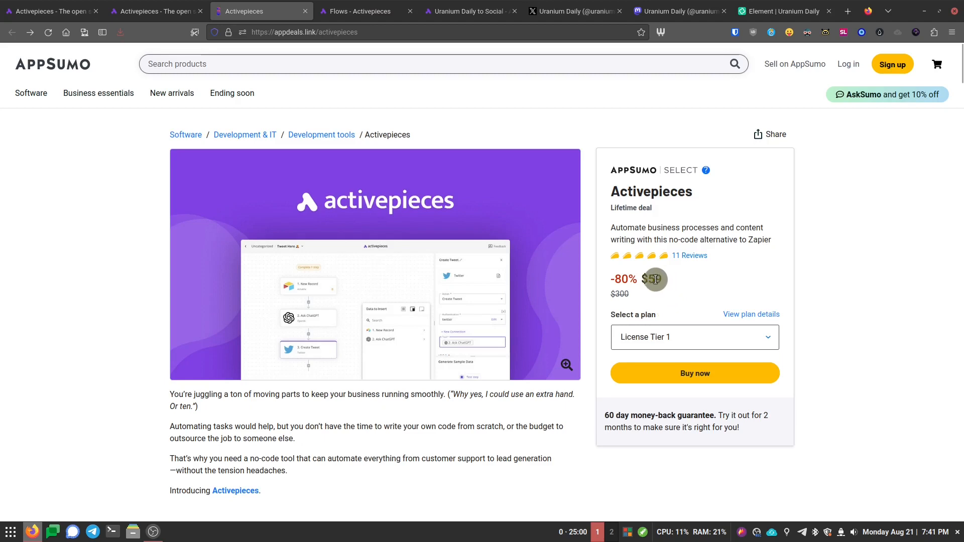
mouse_move(708, 284)
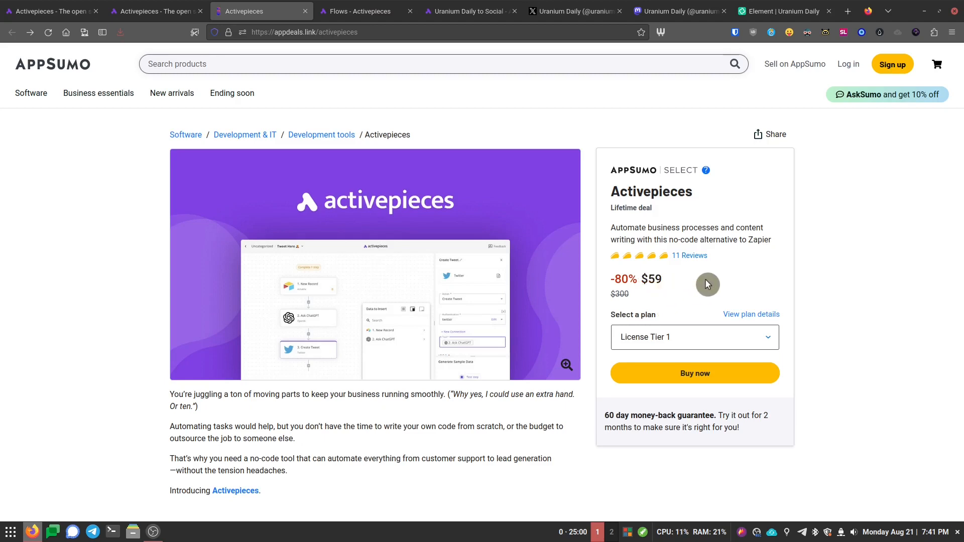
scroll("down", 3)
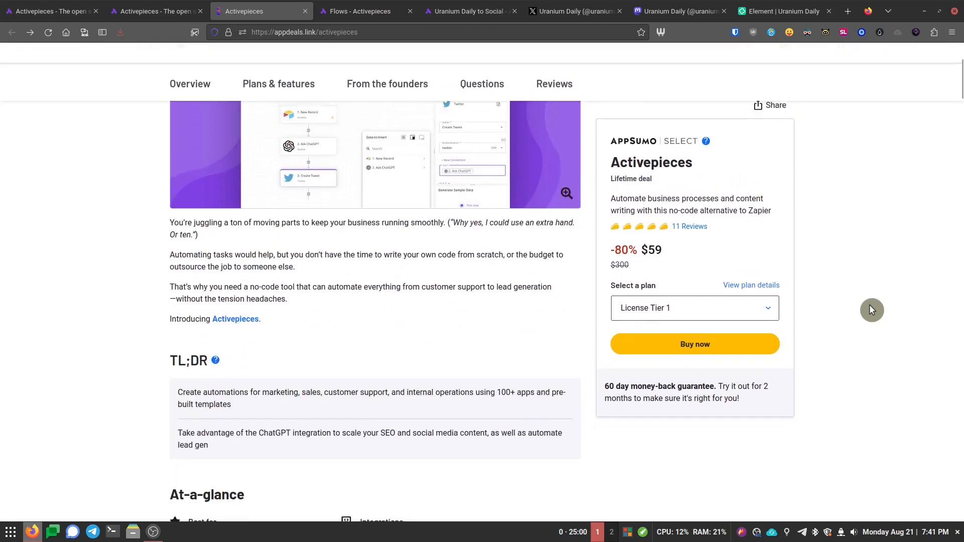
scroll("down", 3)
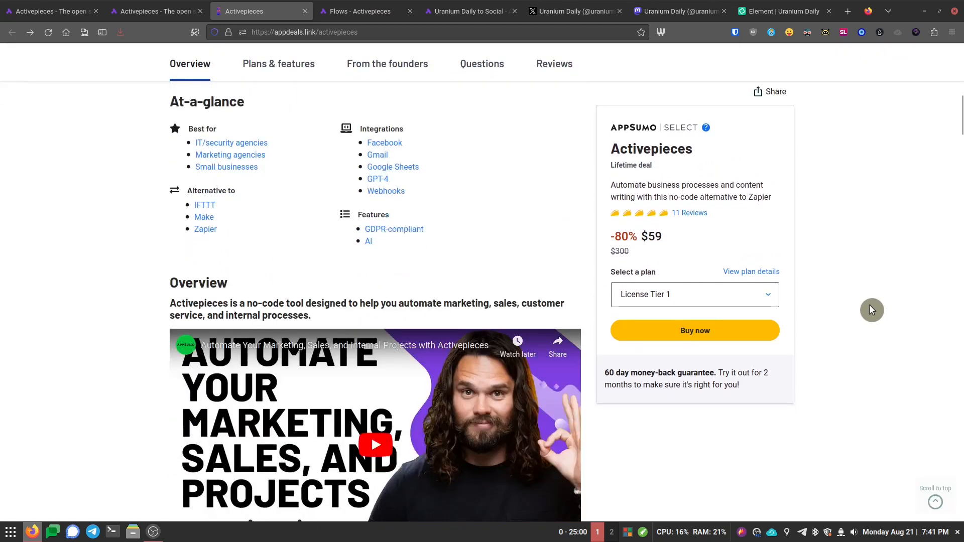
scroll("up", 3)
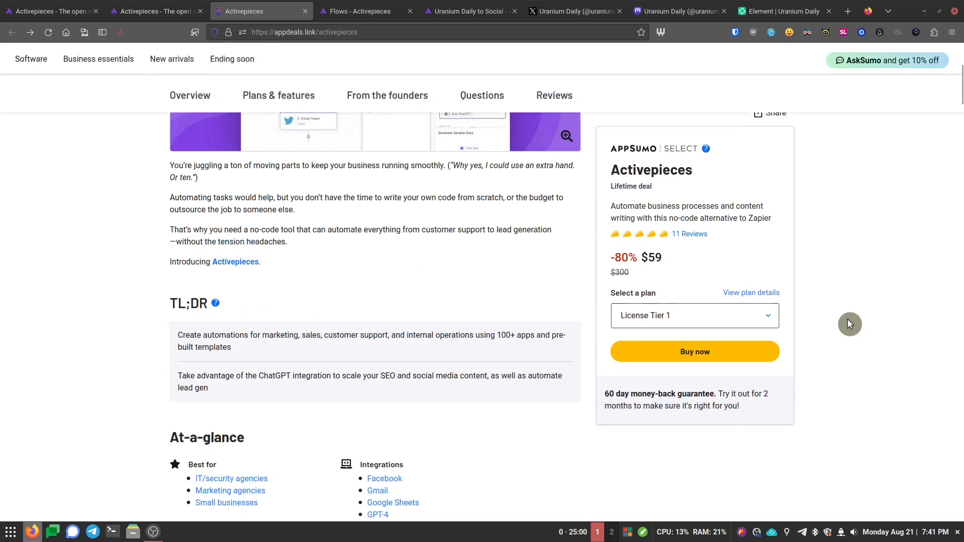
scroll("down", 3)
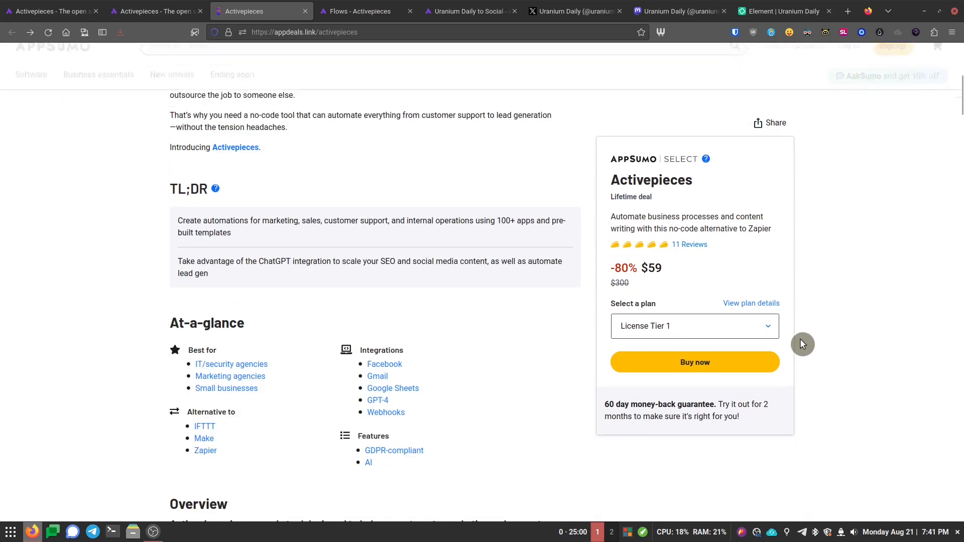
scroll("down", 3)
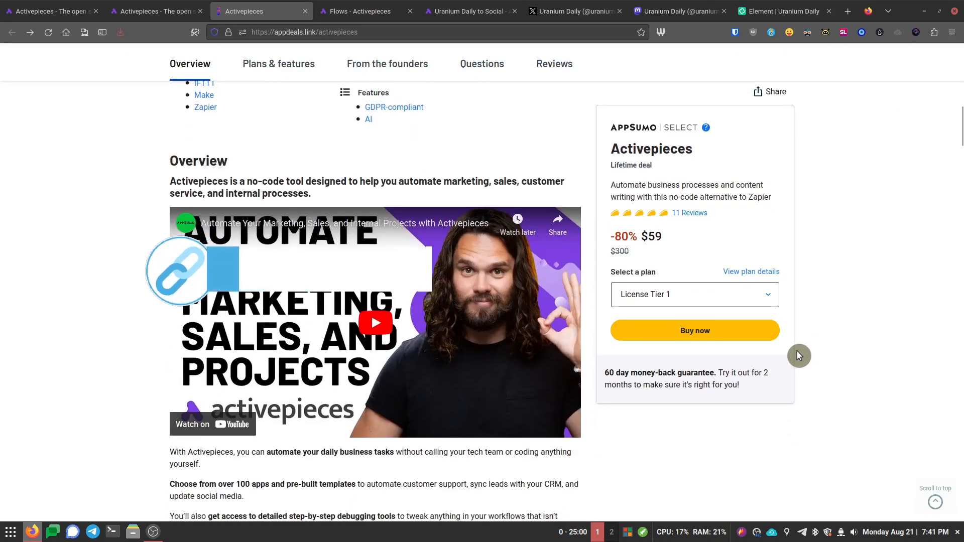
scroll("down", 3)
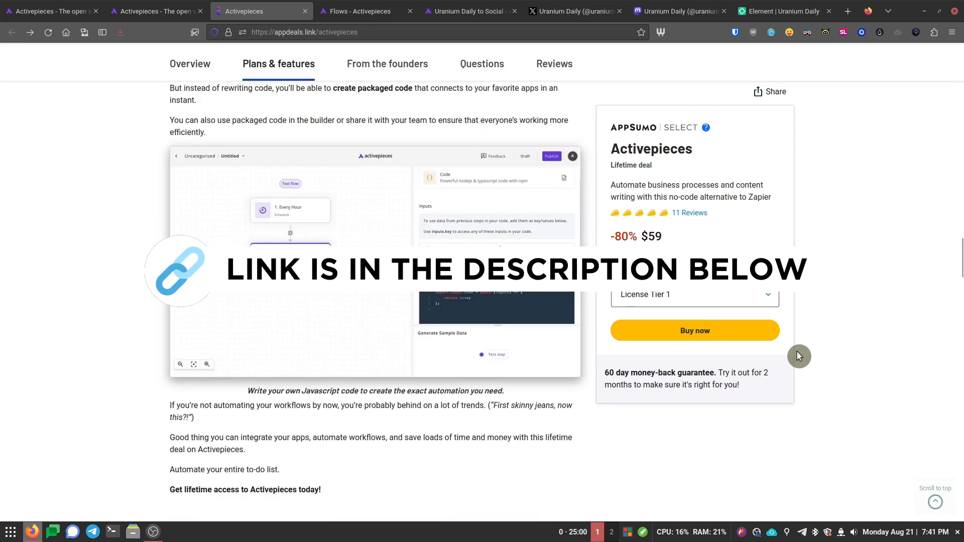
scroll("down", 3)
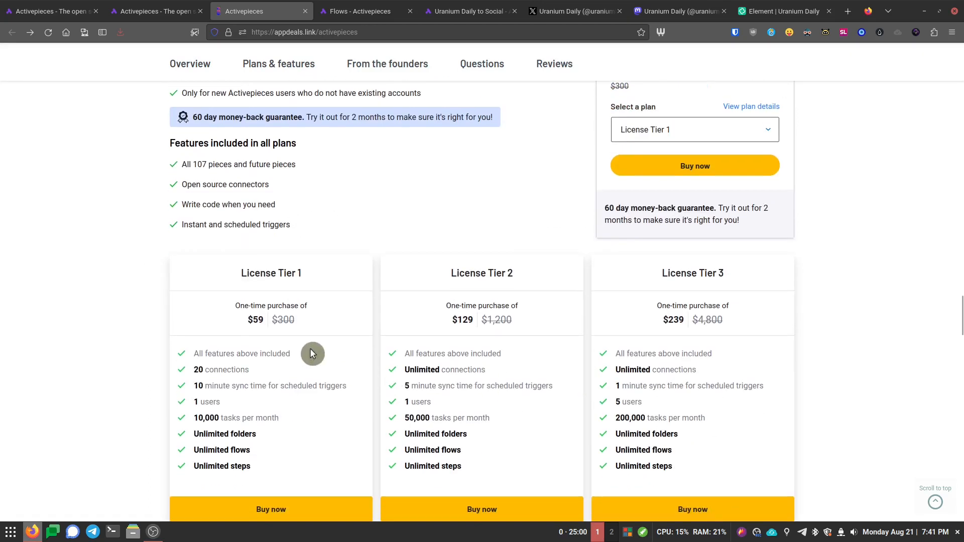
mouse_move(820, 306)
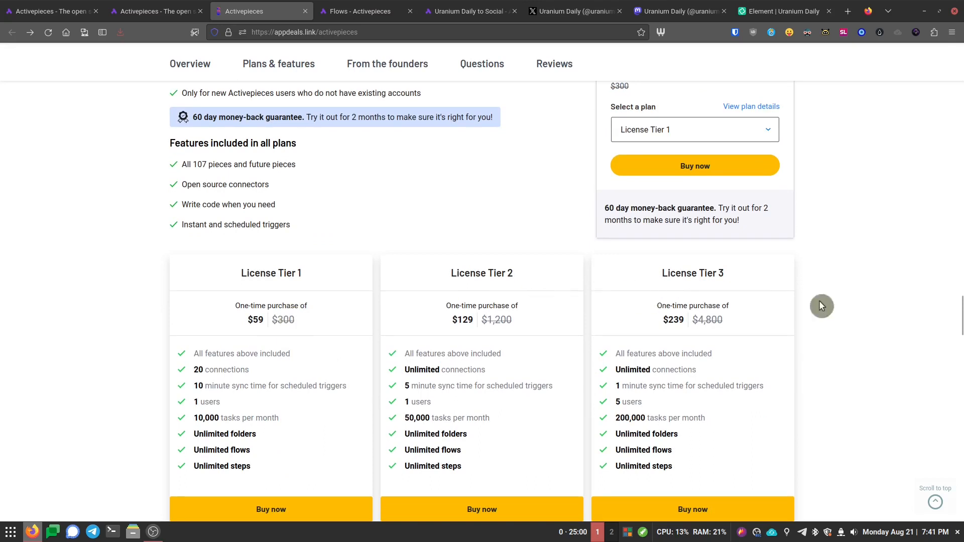
mouse_move(512, 270)
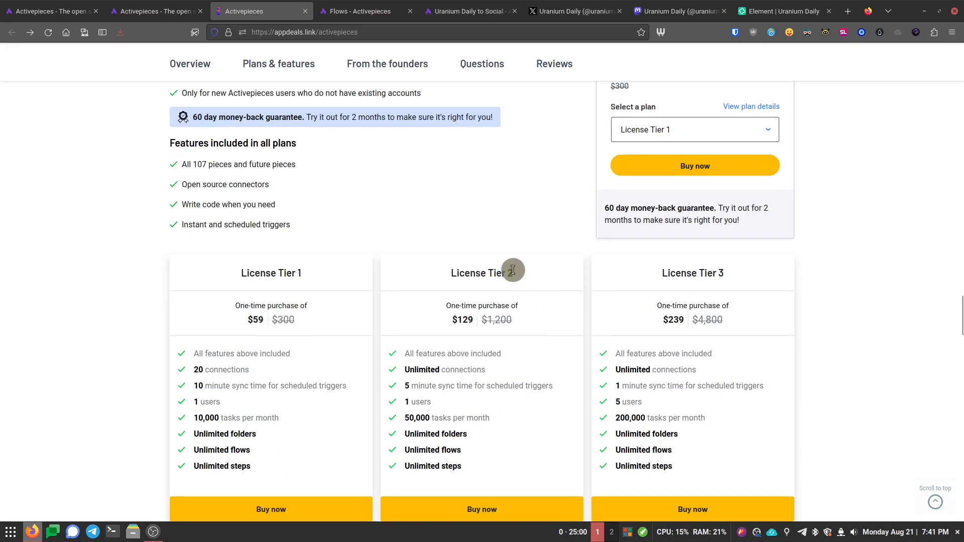
mouse_move(336, 276)
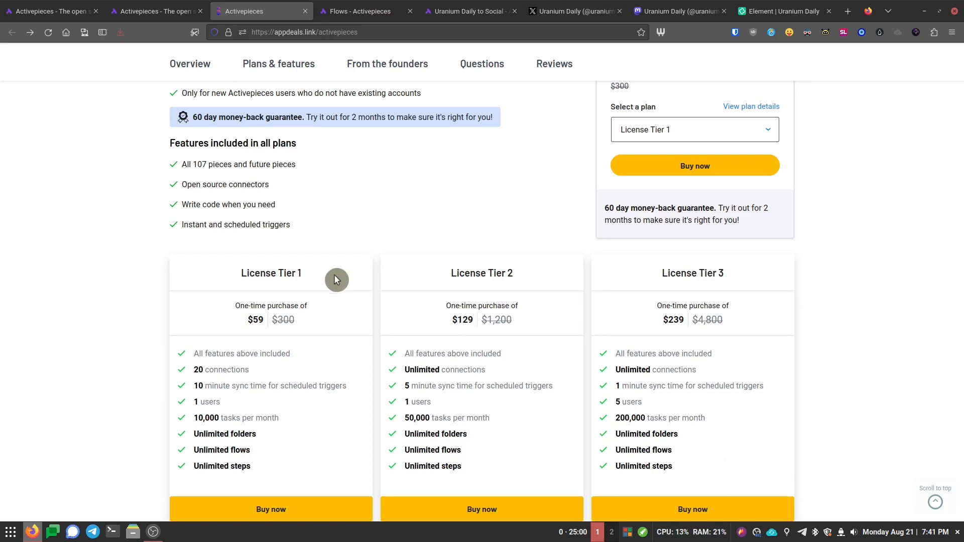
scroll("down", 3)
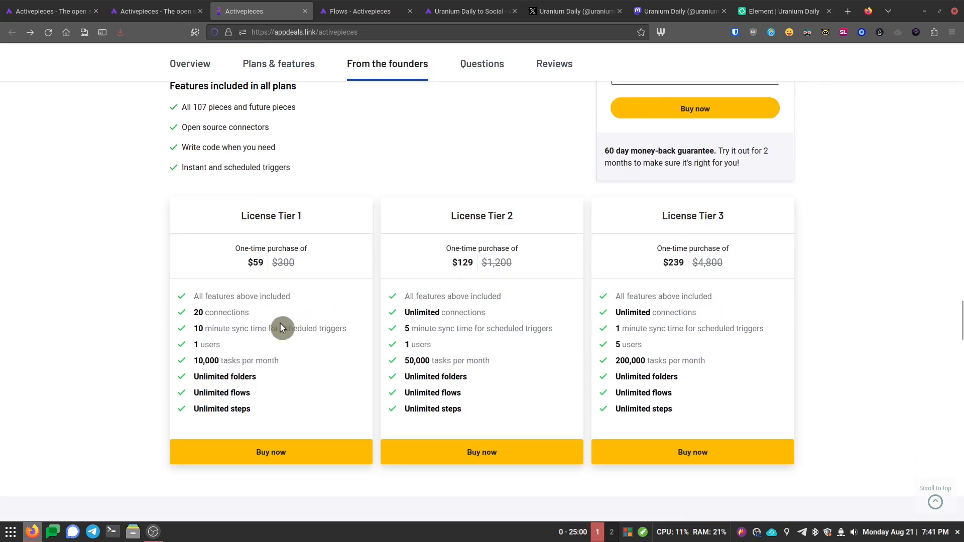
mouse_move(304, 367)
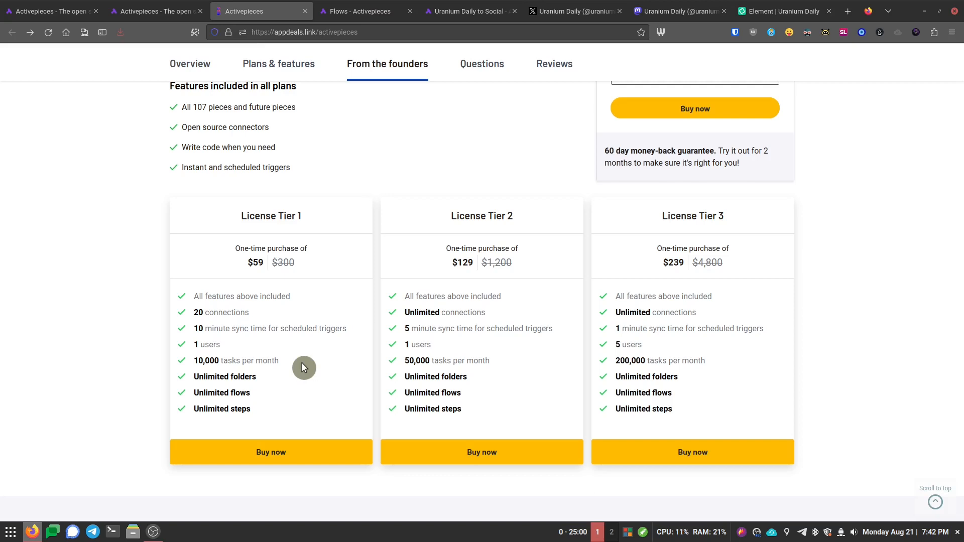
mouse_move(293, 352)
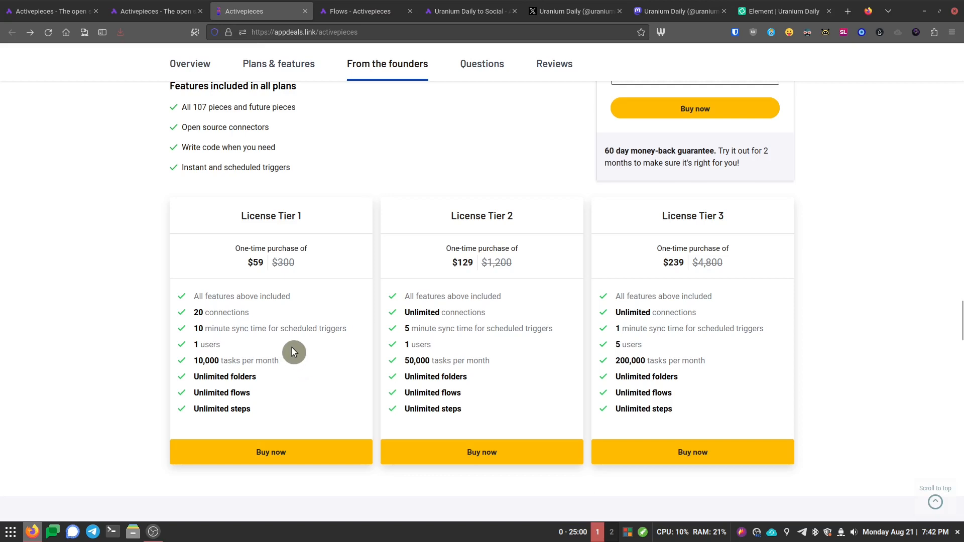
mouse_move(301, 352)
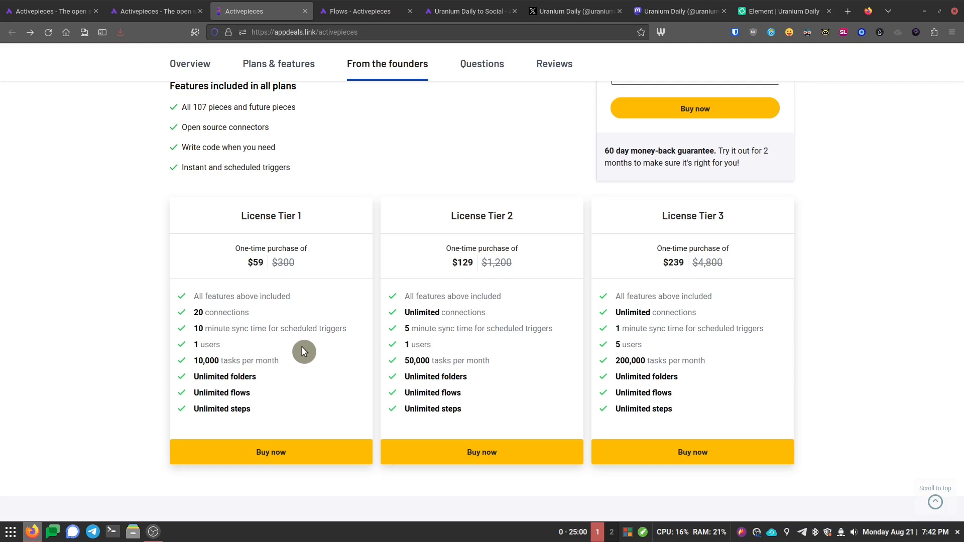
mouse_move(302, 277)
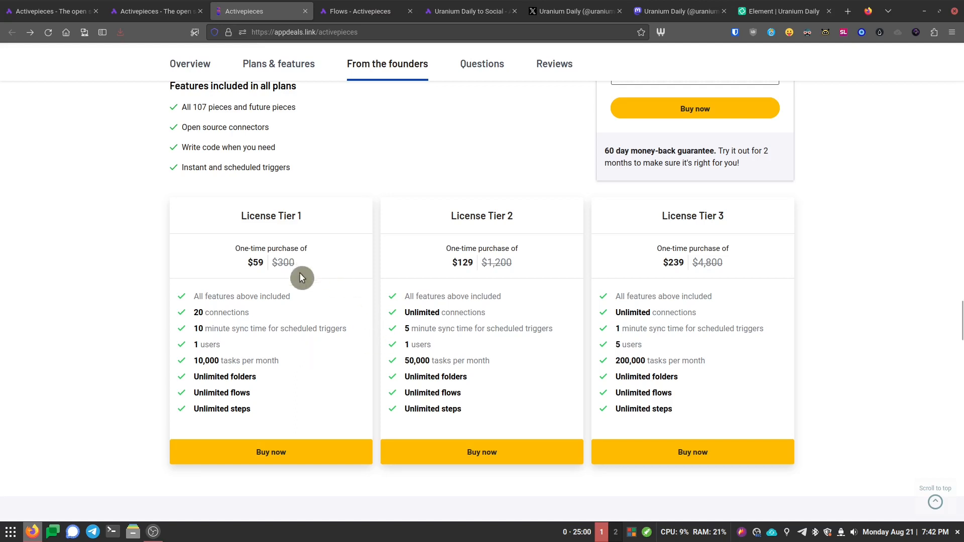
mouse_move(461, 281)
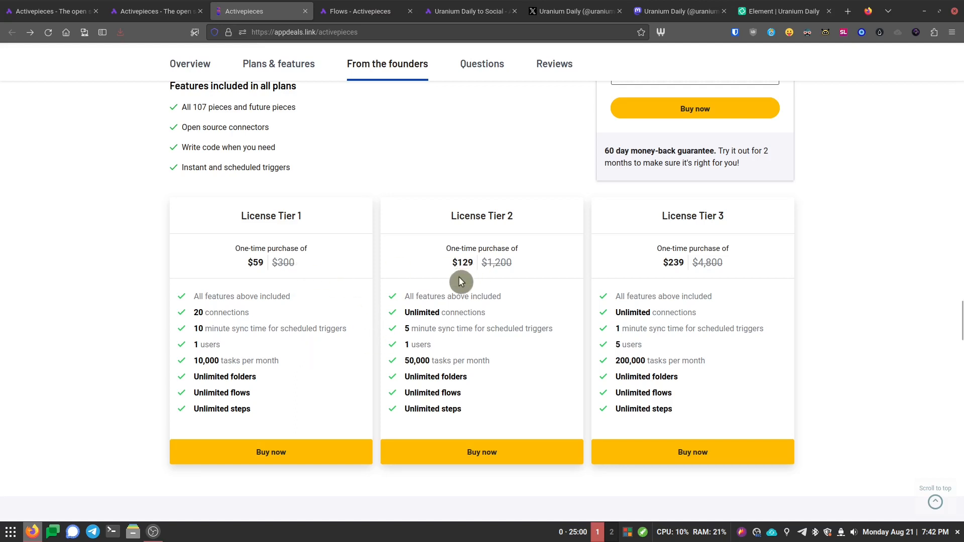
mouse_move(560, 280)
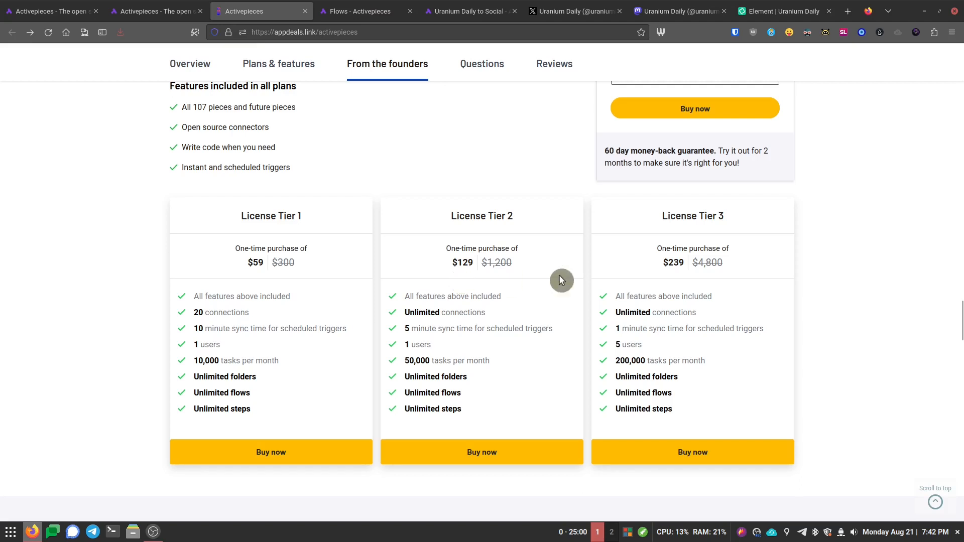
mouse_move(680, 278)
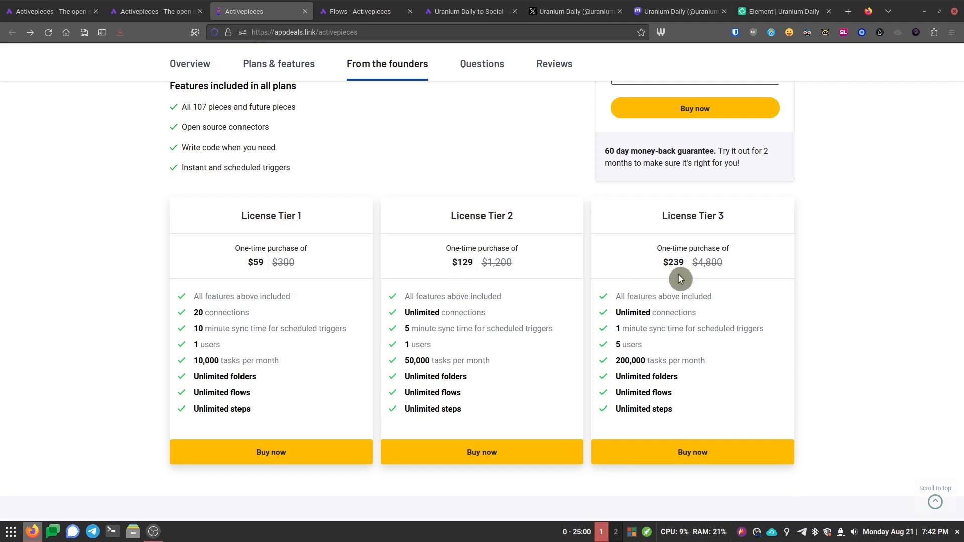
mouse_move(522, 369)
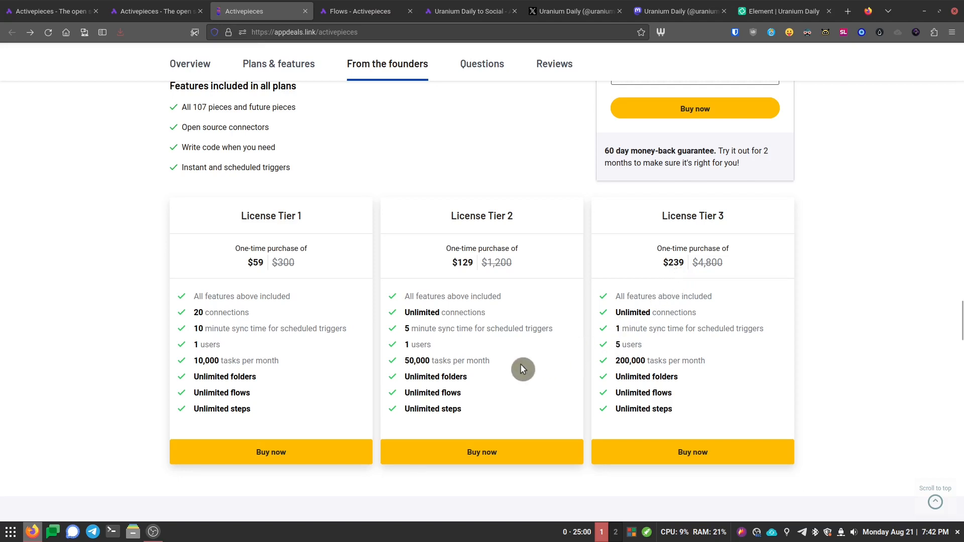
mouse_move(503, 368)
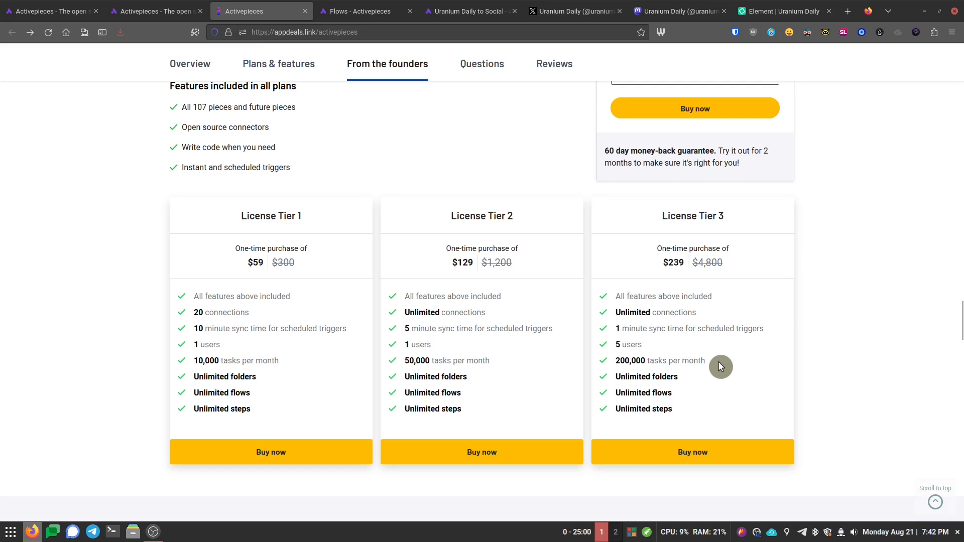
mouse_move(457, 347)
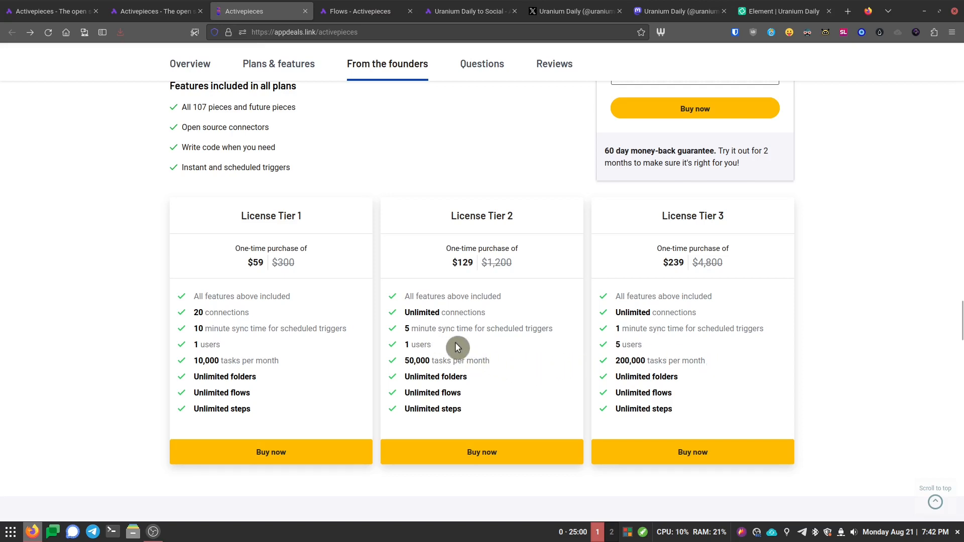
mouse_move(524, 235)
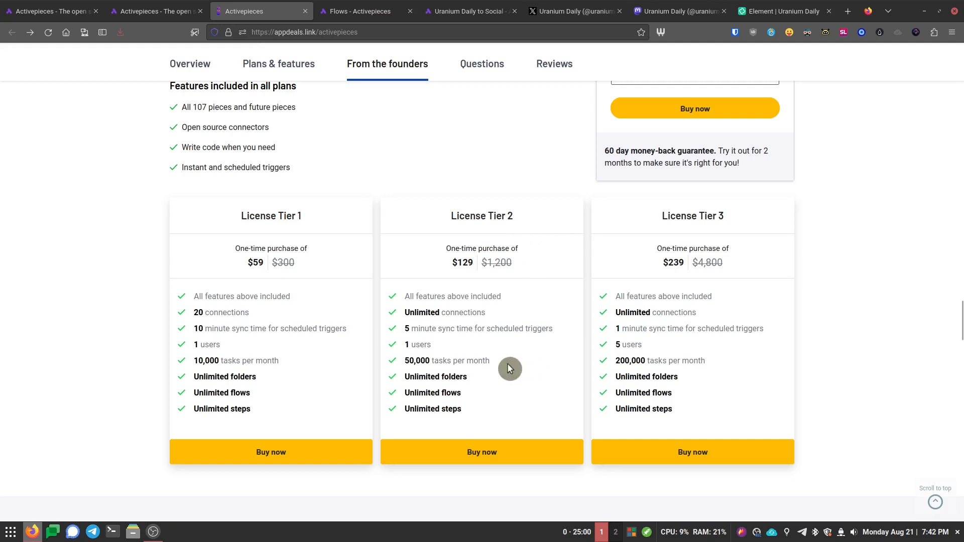
mouse_move(519, 368)
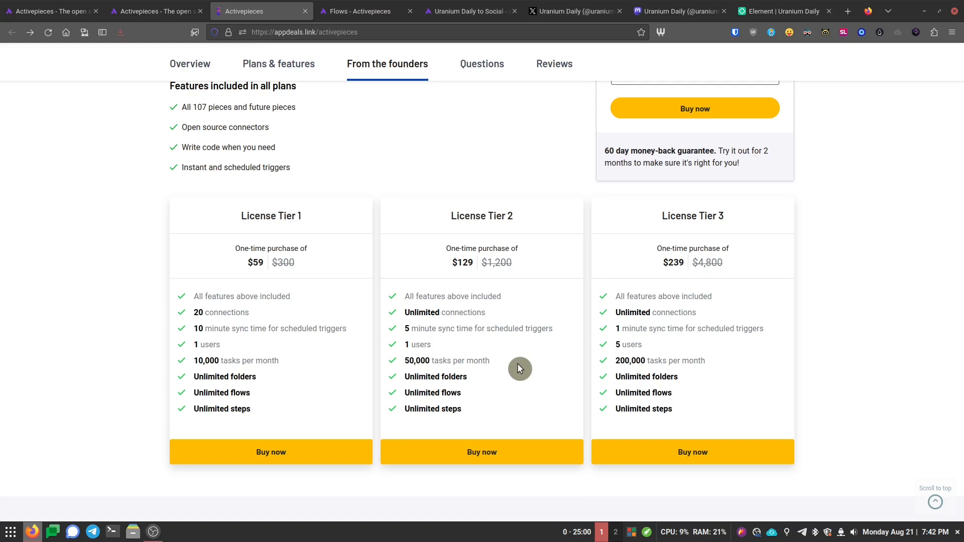
mouse_move(527, 350)
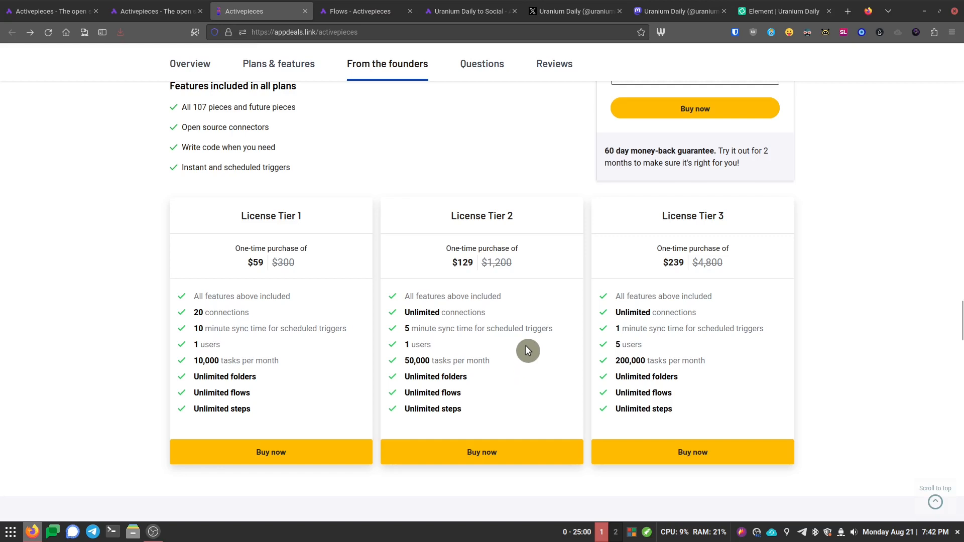
mouse_move(305, 295)
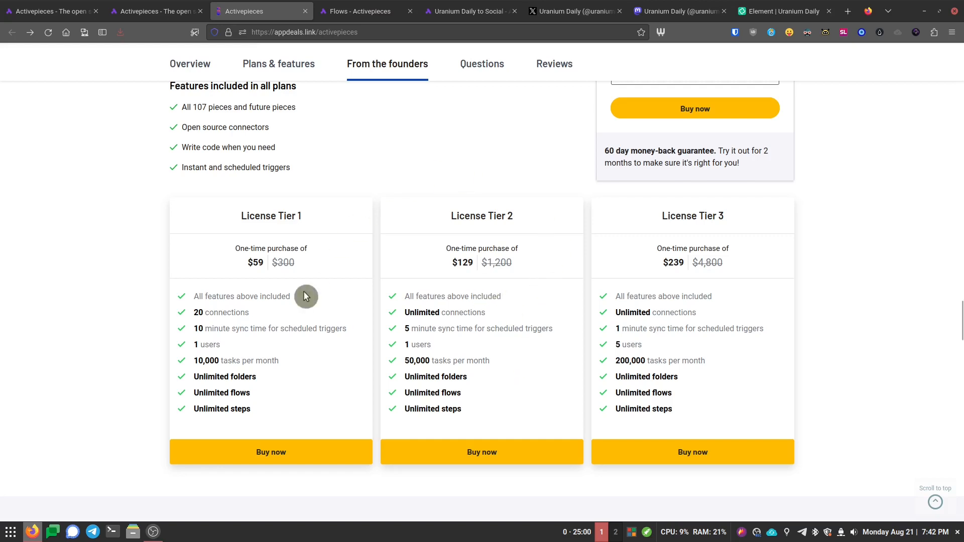
mouse_move(546, 255)
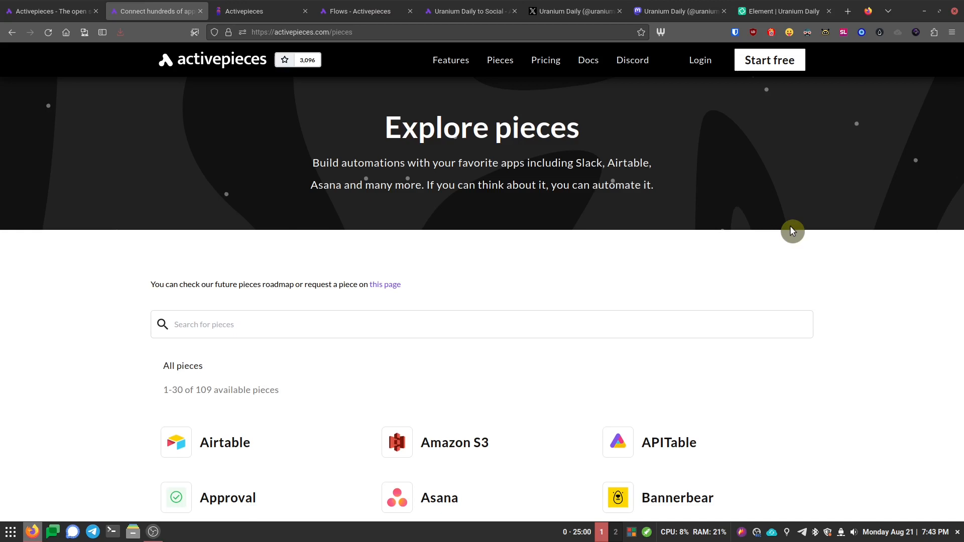
mouse_move(694, 239)
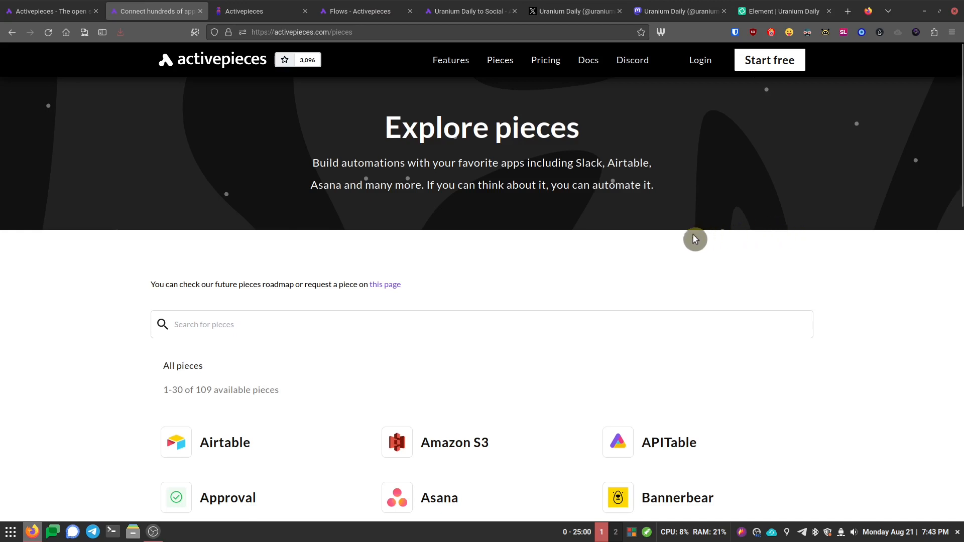
Step: Load the remaining pieces so all 109 integrations are listed, then scroll back up the catalogue
scroll("down", 3)
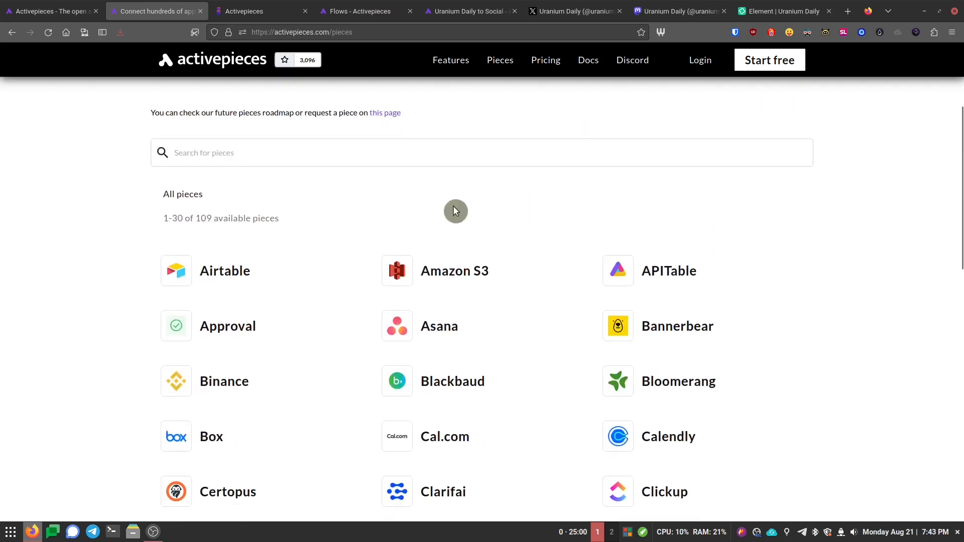
mouse_move(345, 231)
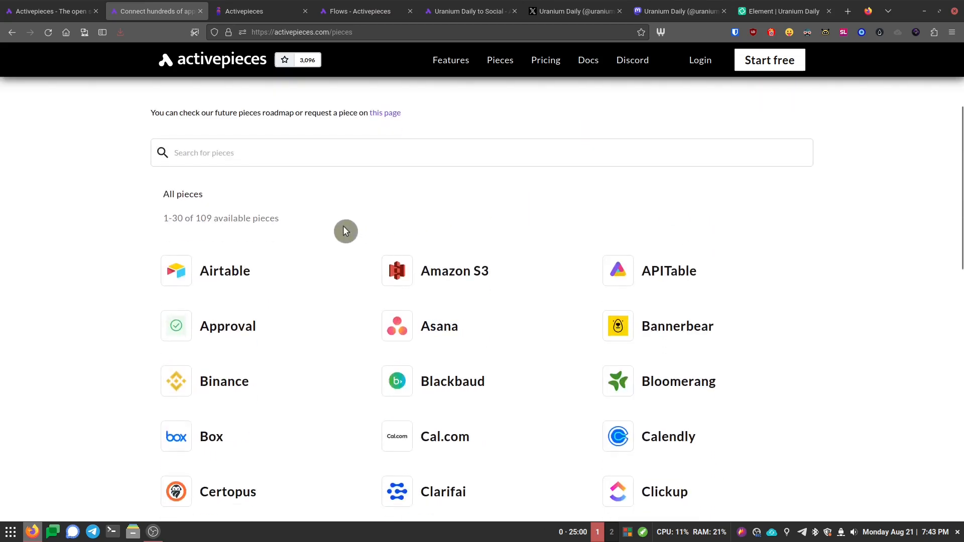
mouse_move(329, 262)
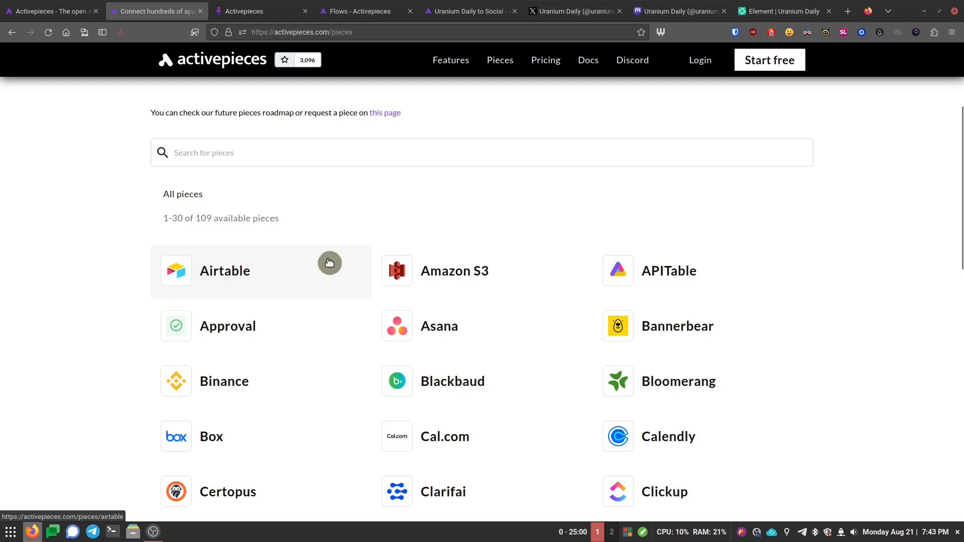
scroll("down", 3)
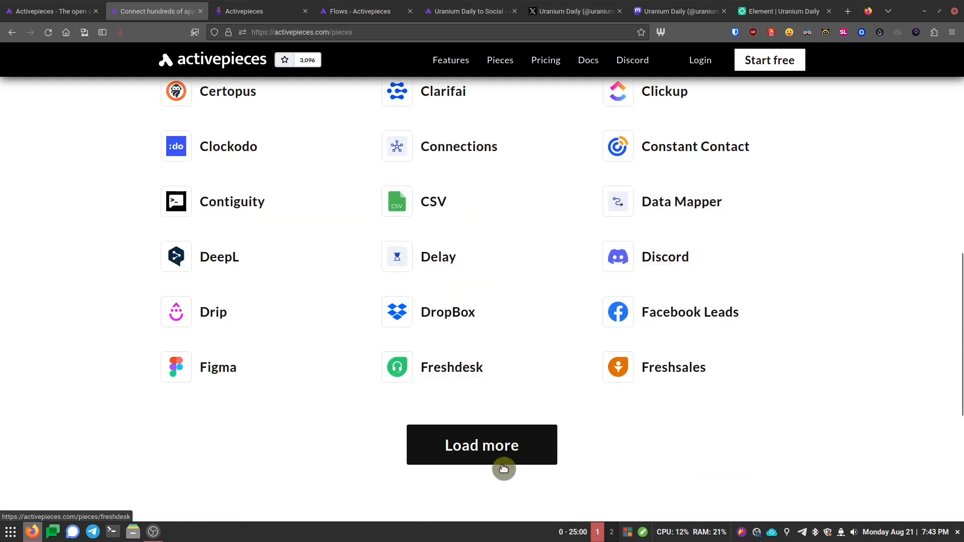
left_click(481, 445)
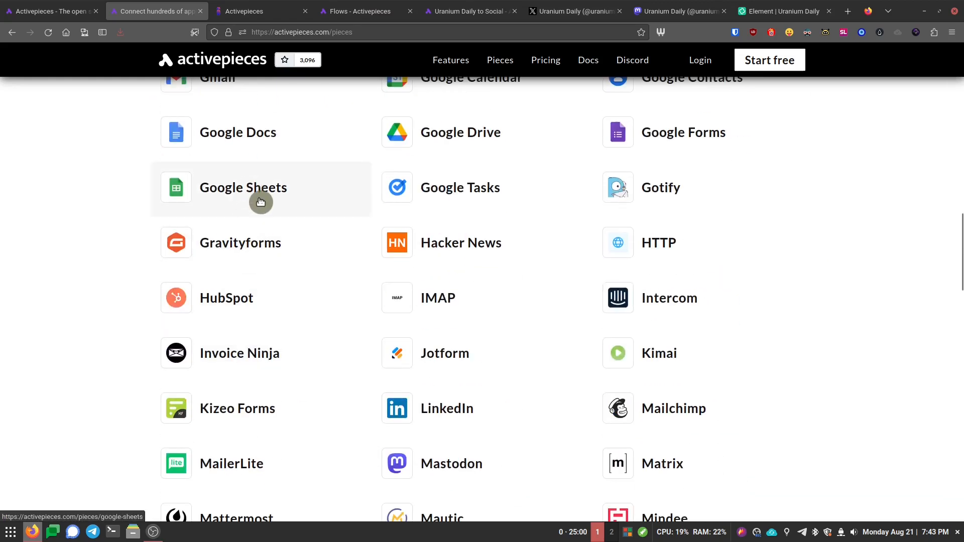
scroll("up", 3)
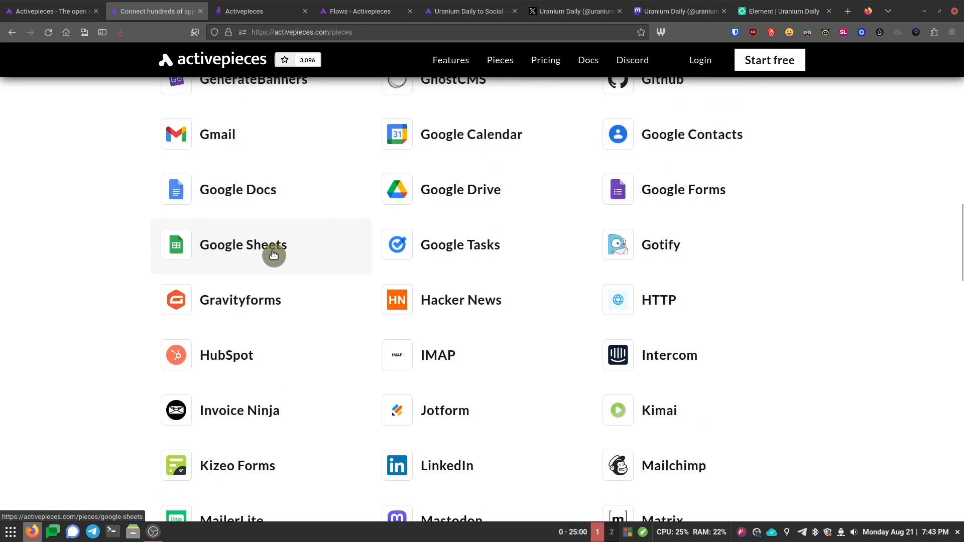
mouse_move(480, 190)
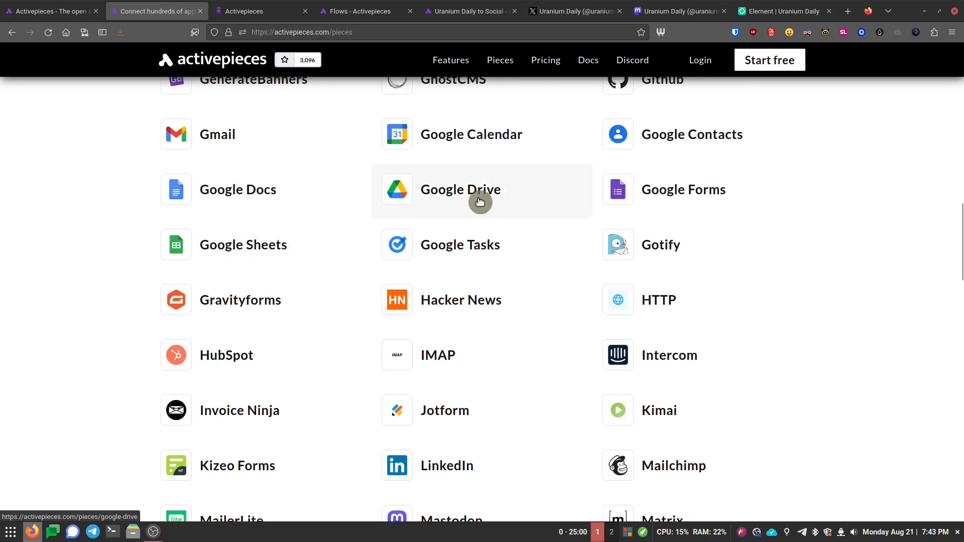
scroll("up", 3)
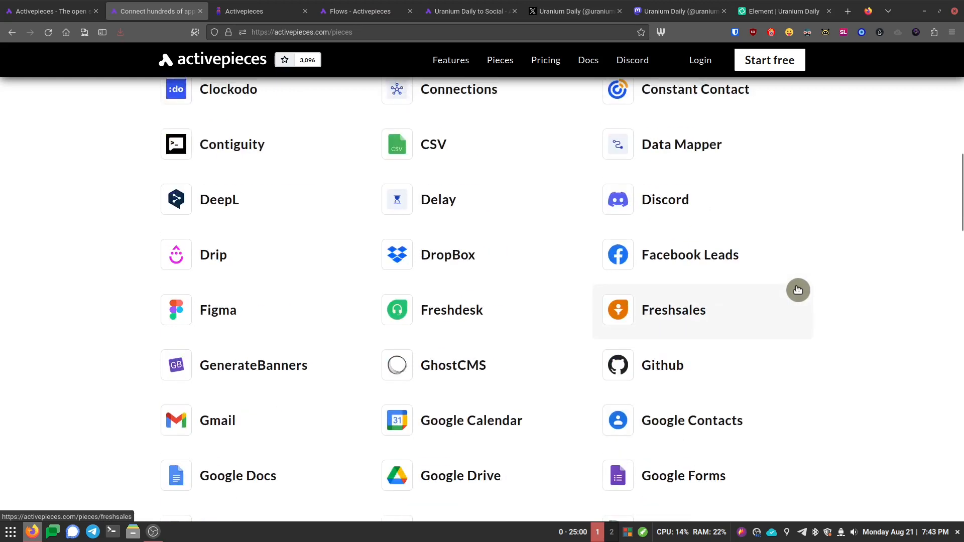
scroll("up", 3)
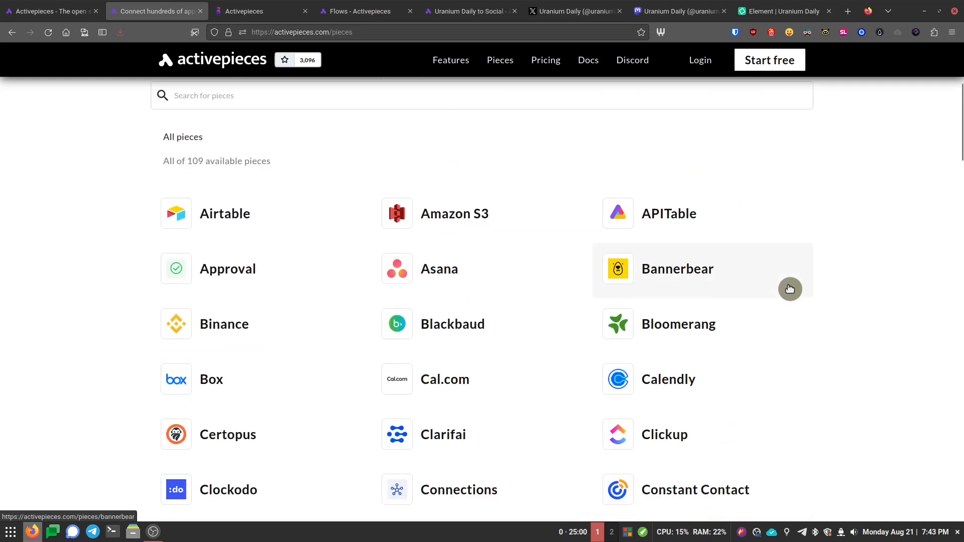
mouse_move(297, 279)
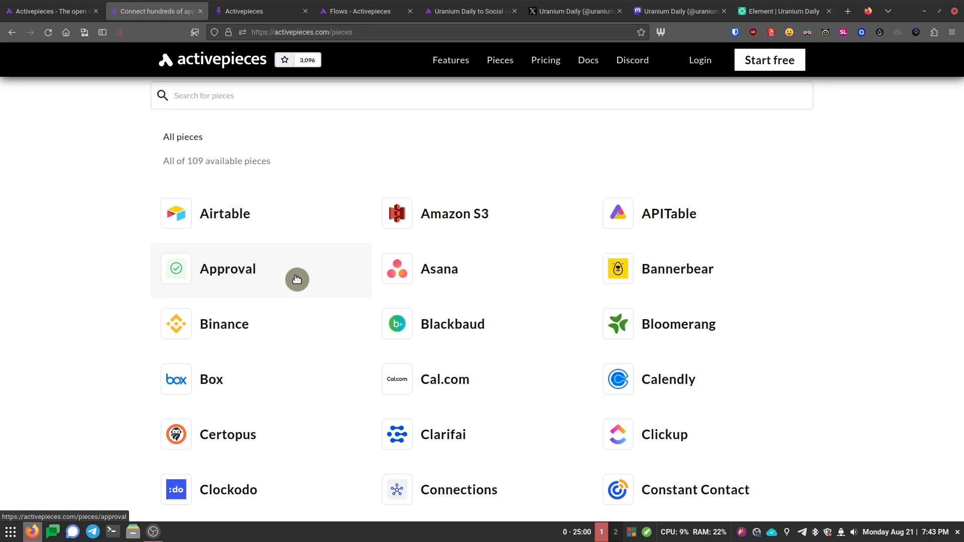
scroll("down", 3)
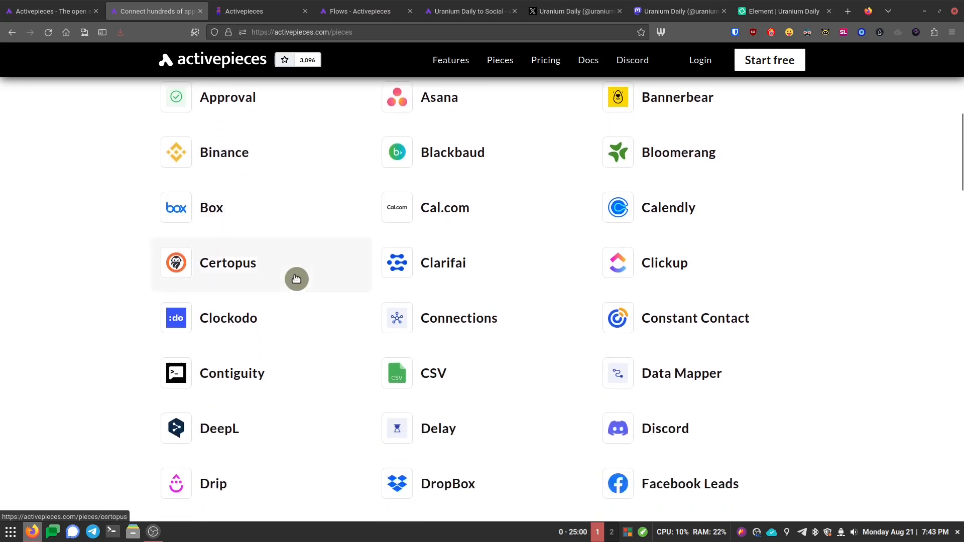
scroll("down", 3)
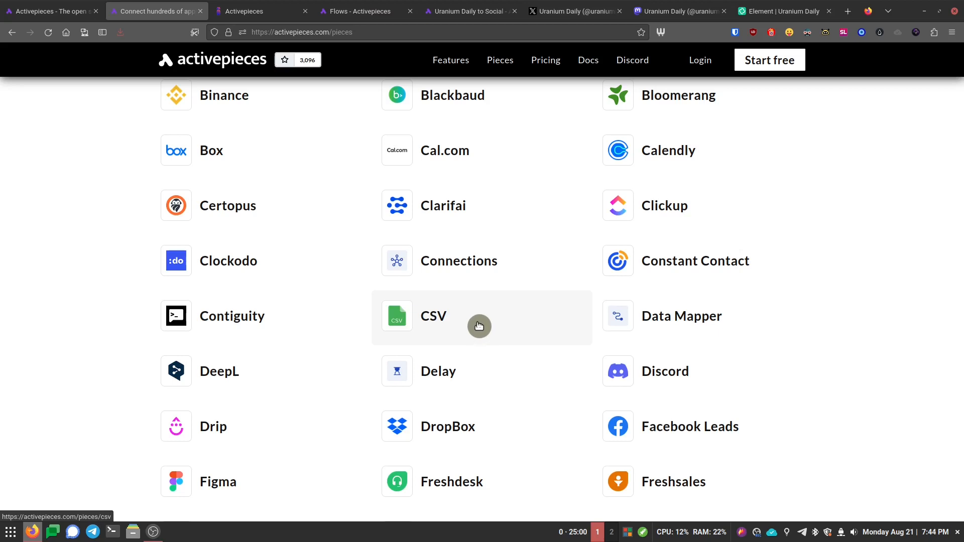
scroll("down", 3)
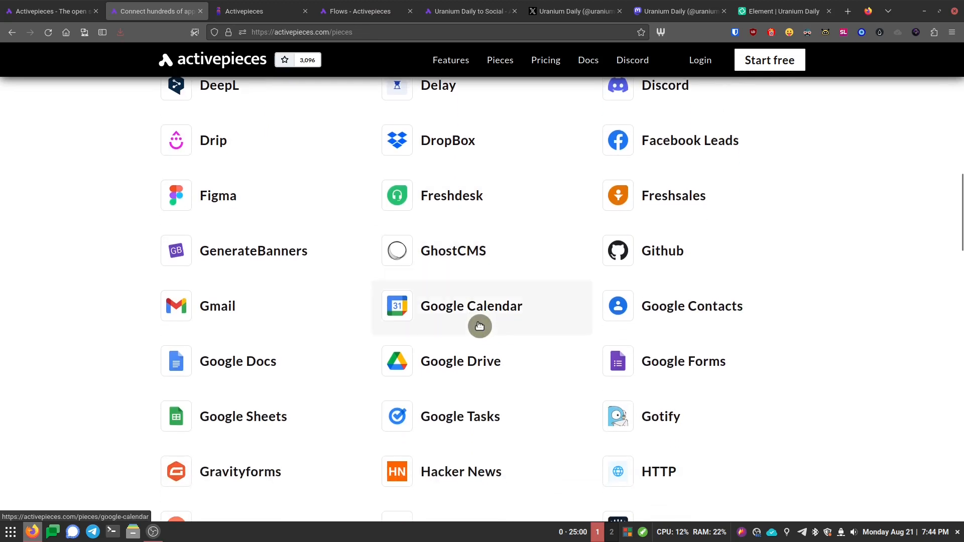
scroll("down", 3)
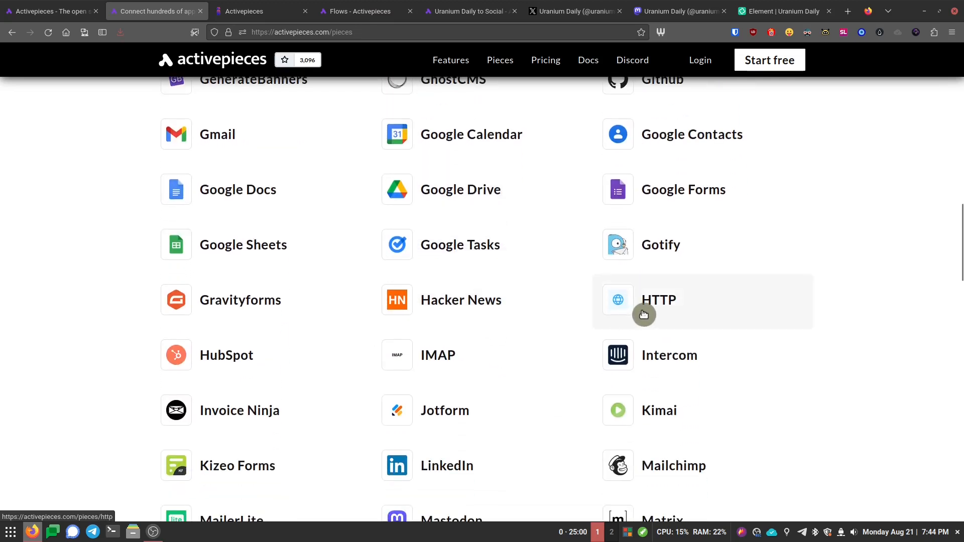
mouse_move(672, 317)
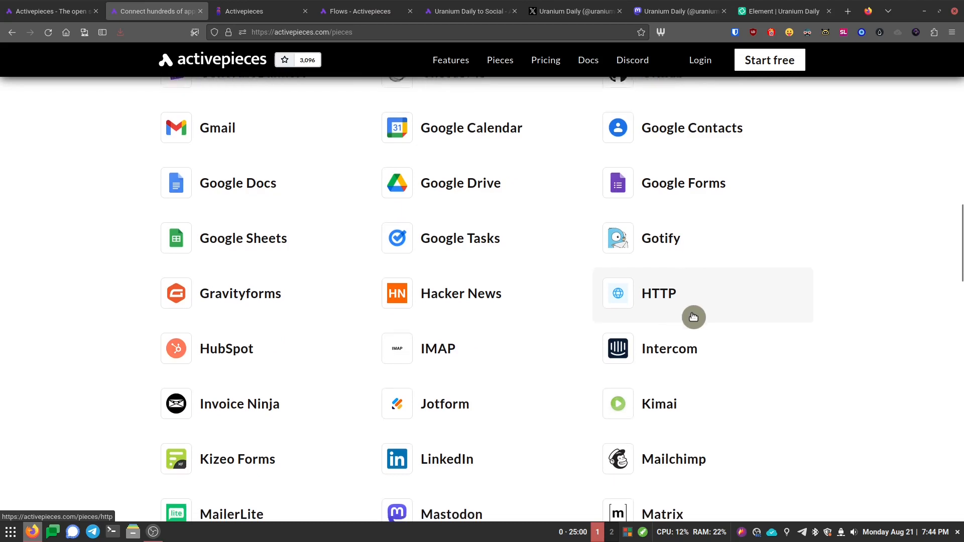
scroll("down", 3)
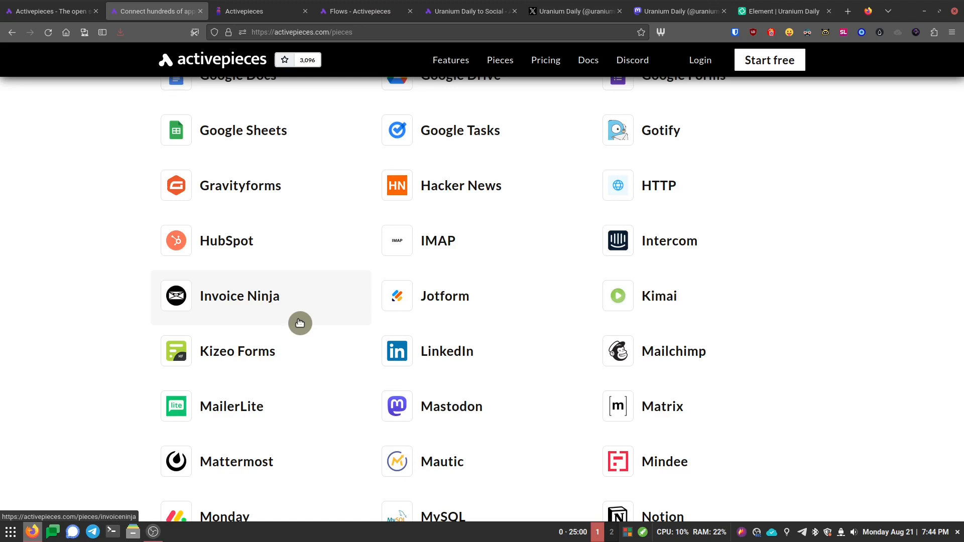
scroll("down", 3)
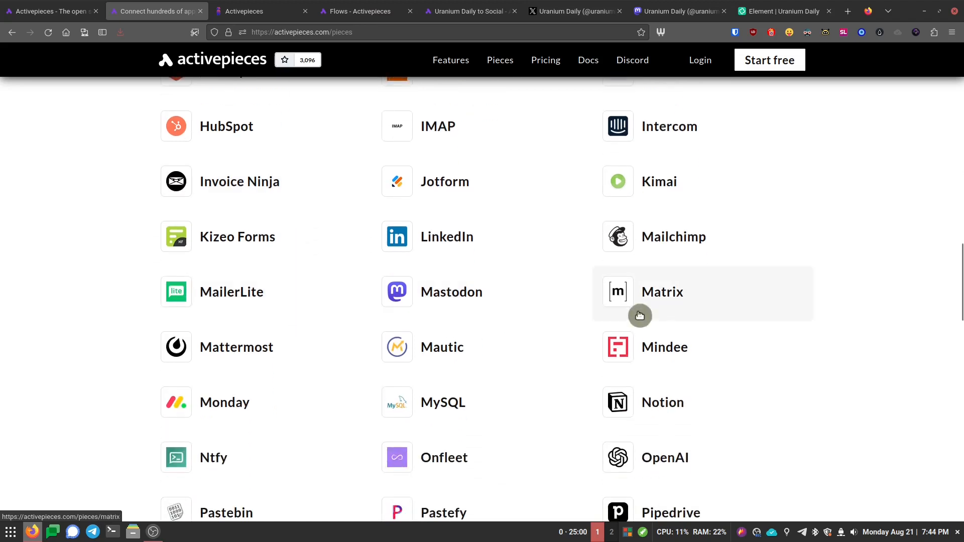
mouse_move(464, 315)
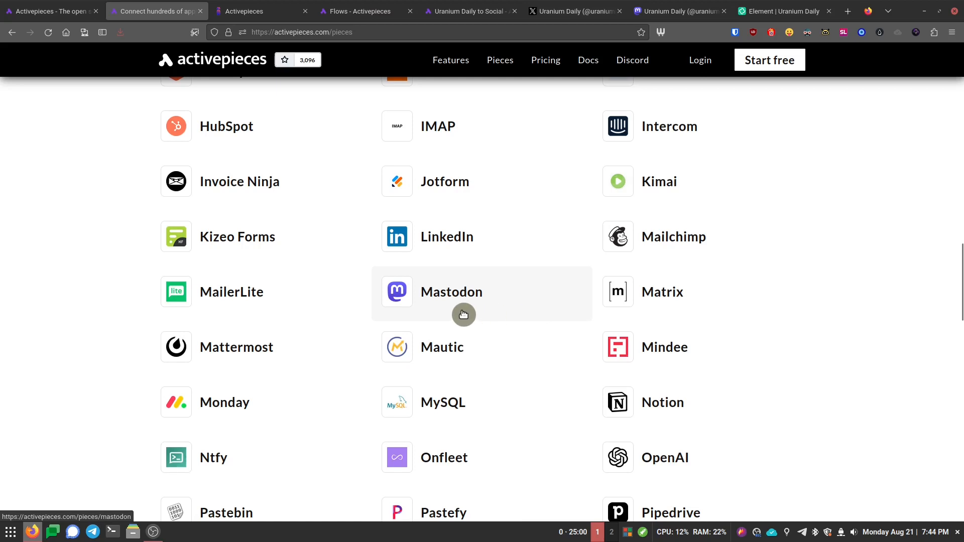
mouse_move(640, 325)
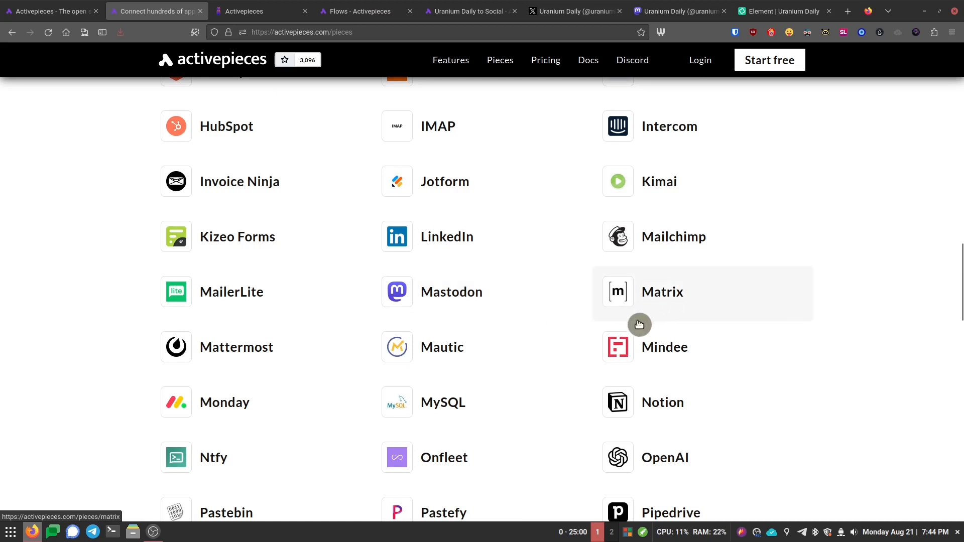
mouse_move(503, 319)
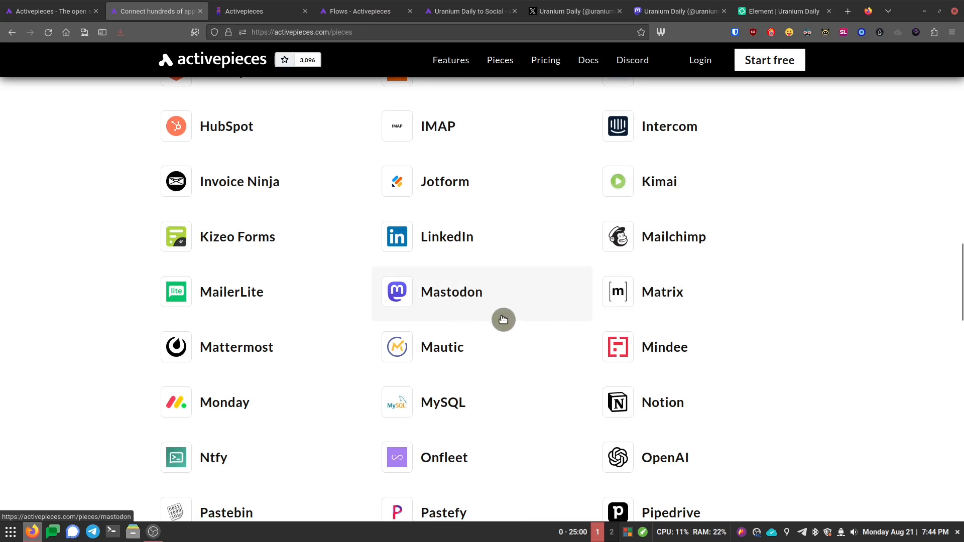
mouse_move(657, 317)
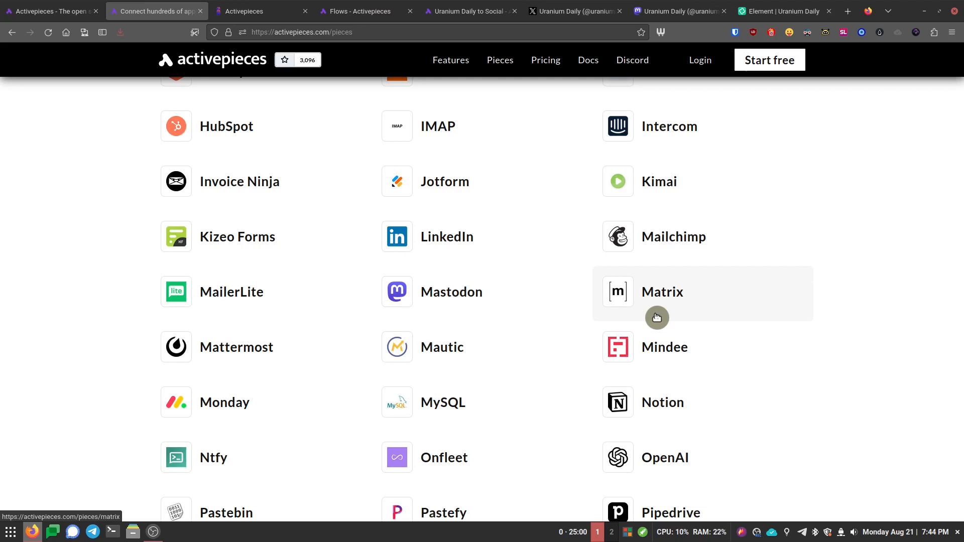
mouse_move(673, 308)
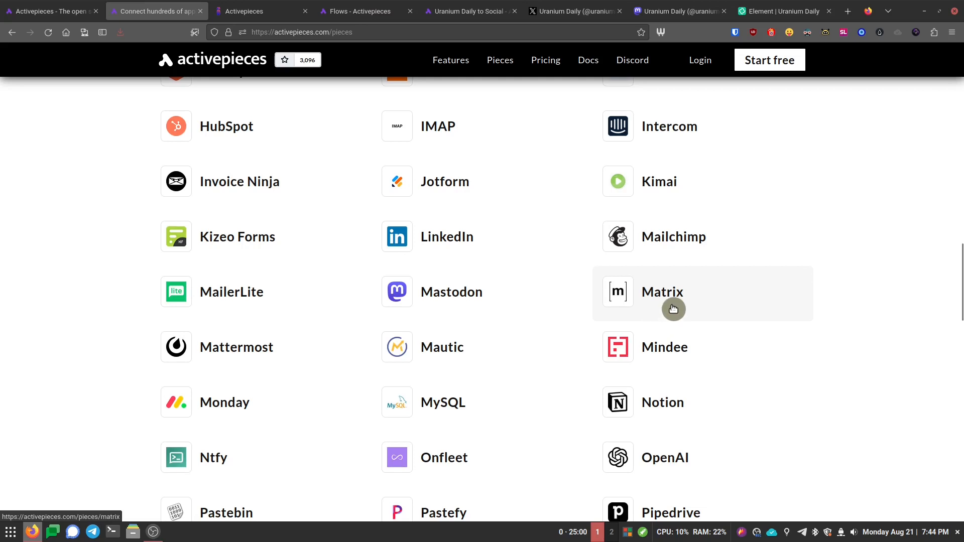
mouse_move(486, 311)
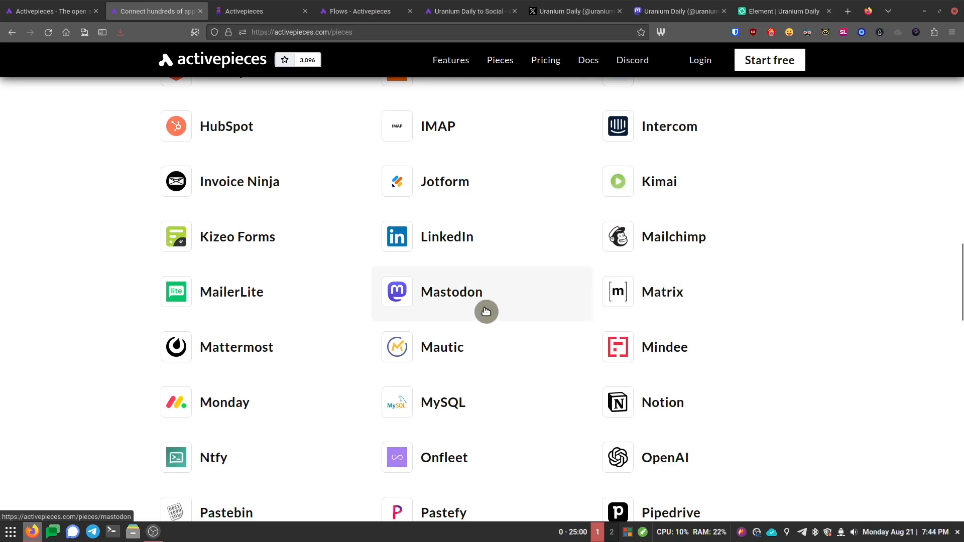
mouse_move(492, 314)
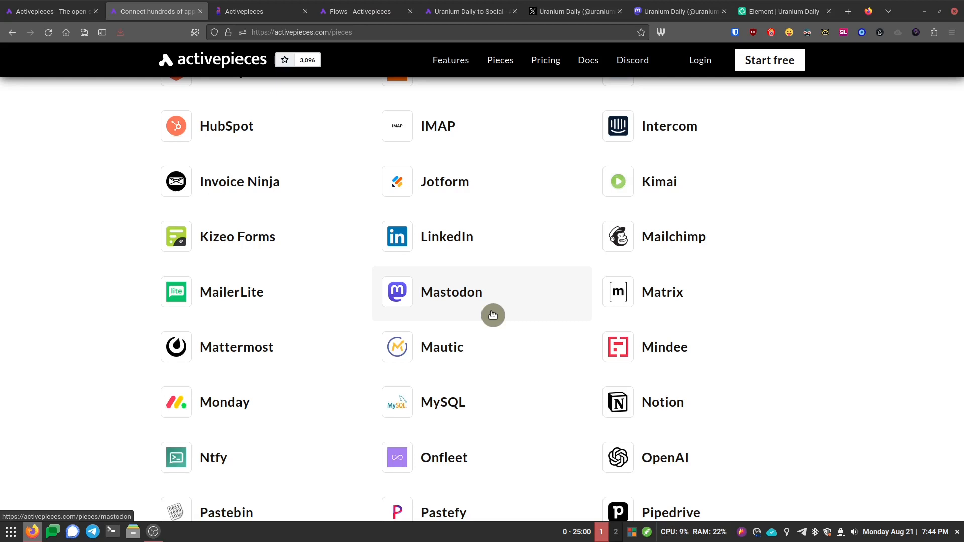
mouse_move(707, 311)
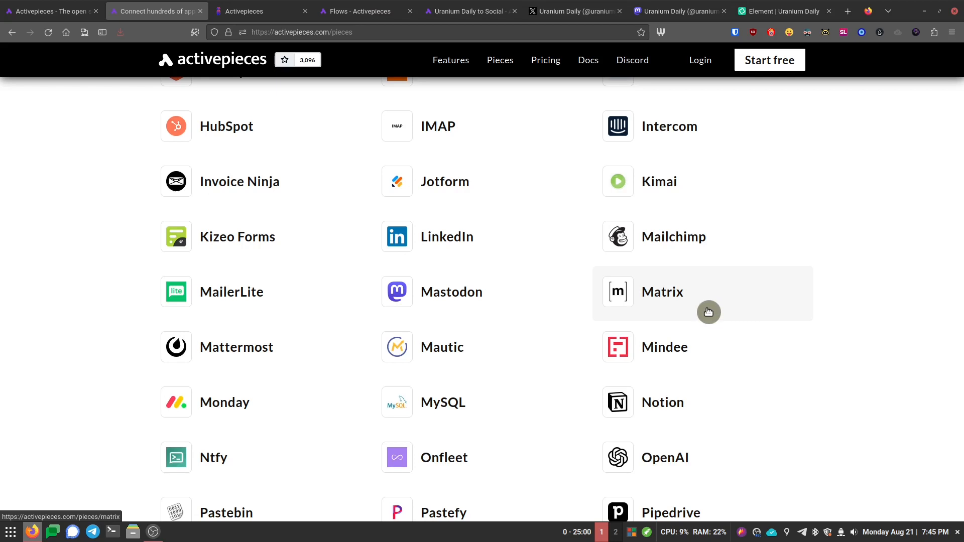
mouse_move(575, 308)
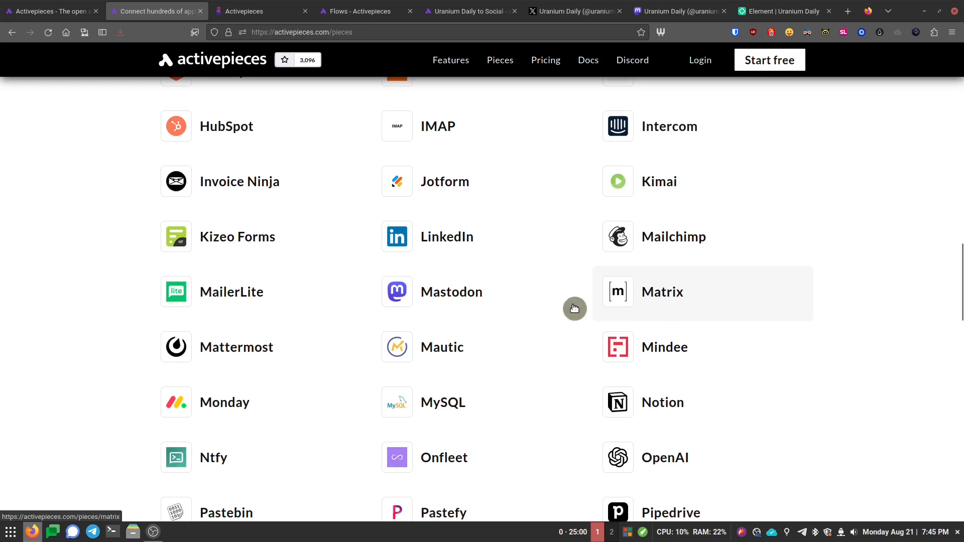
mouse_move(513, 307)
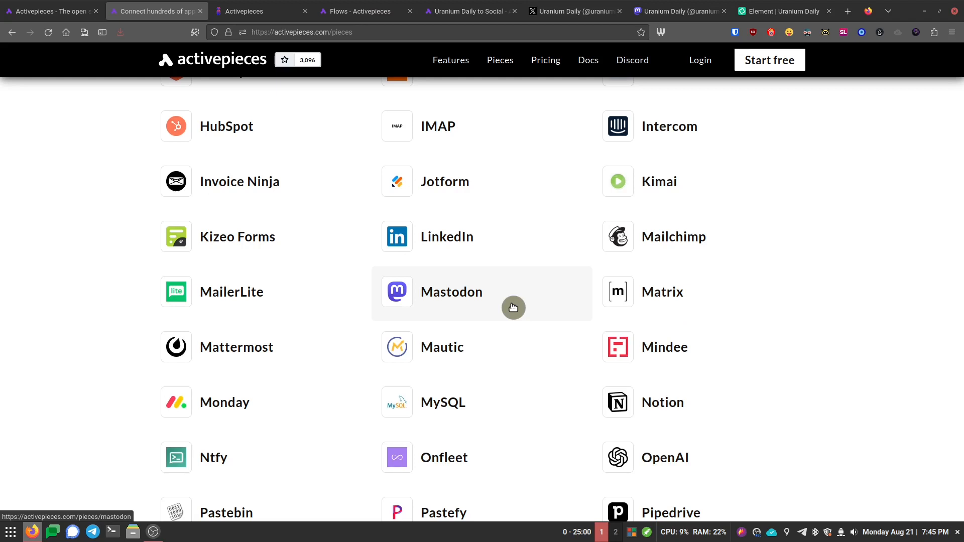
mouse_move(714, 302)
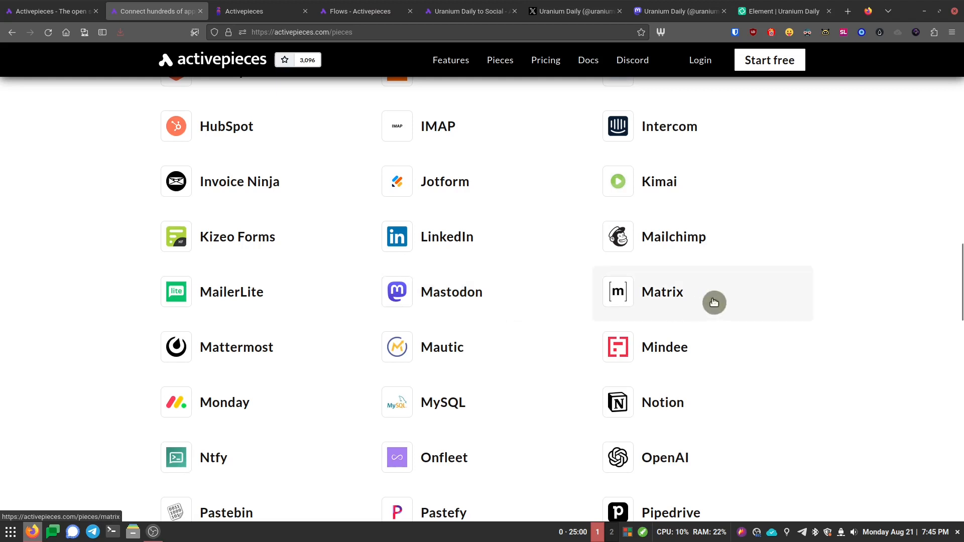
mouse_move(734, 308)
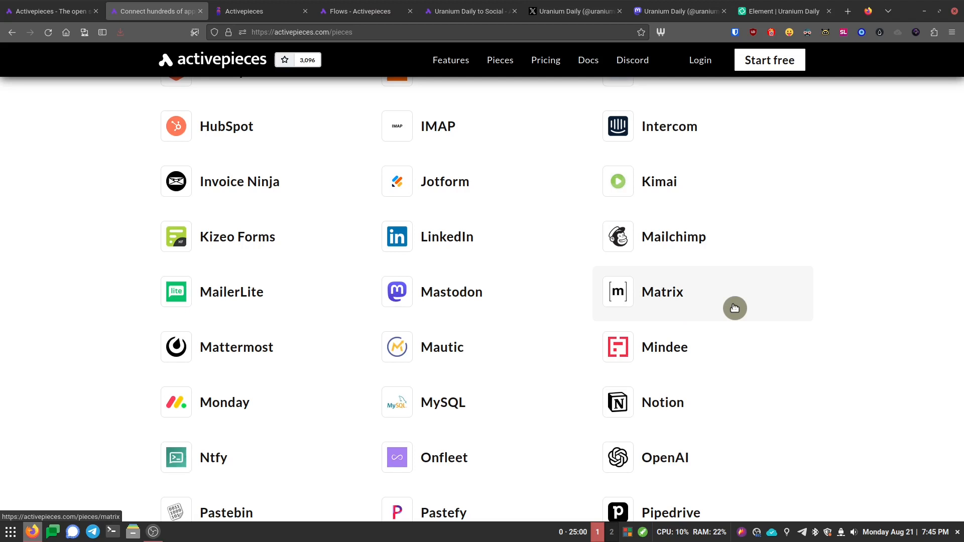
mouse_move(612, 337)
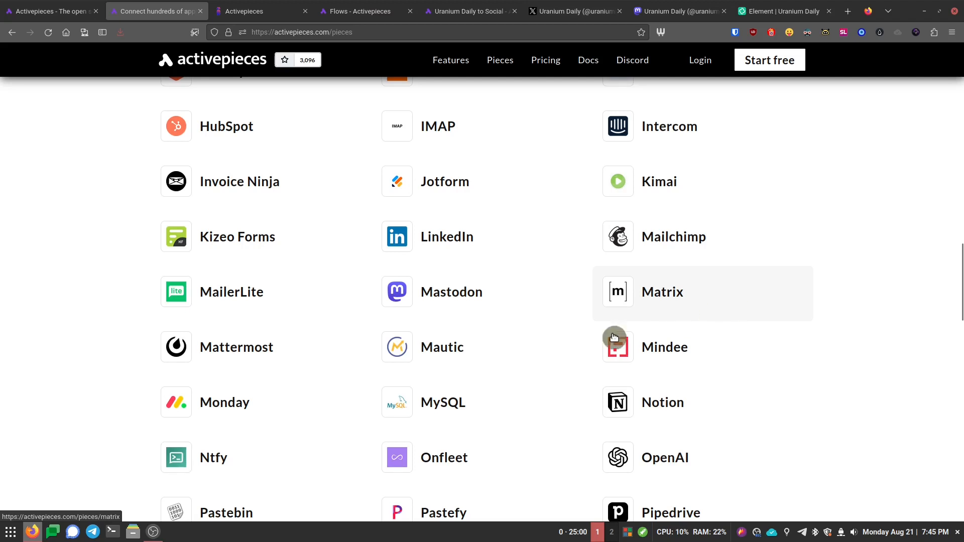
mouse_move(502, 356)
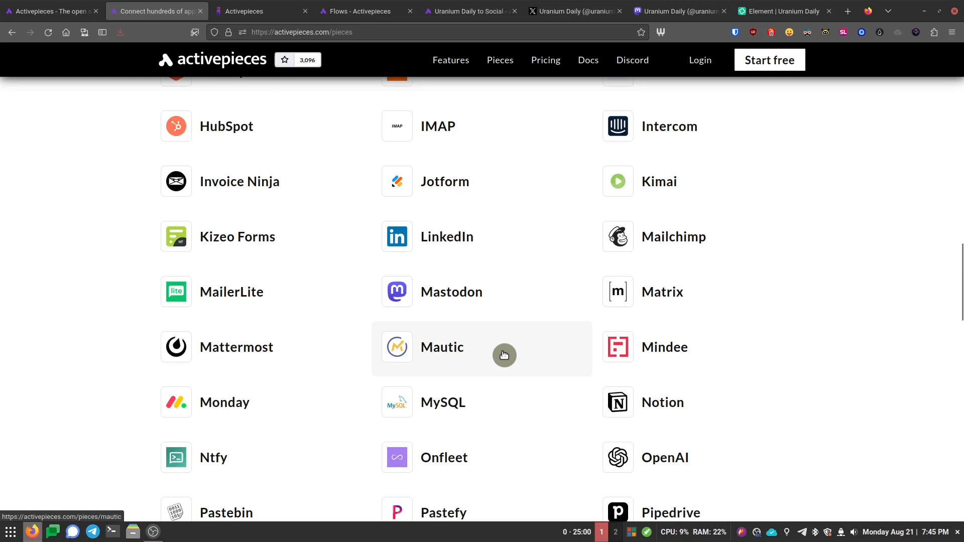
scroll("down", 3)
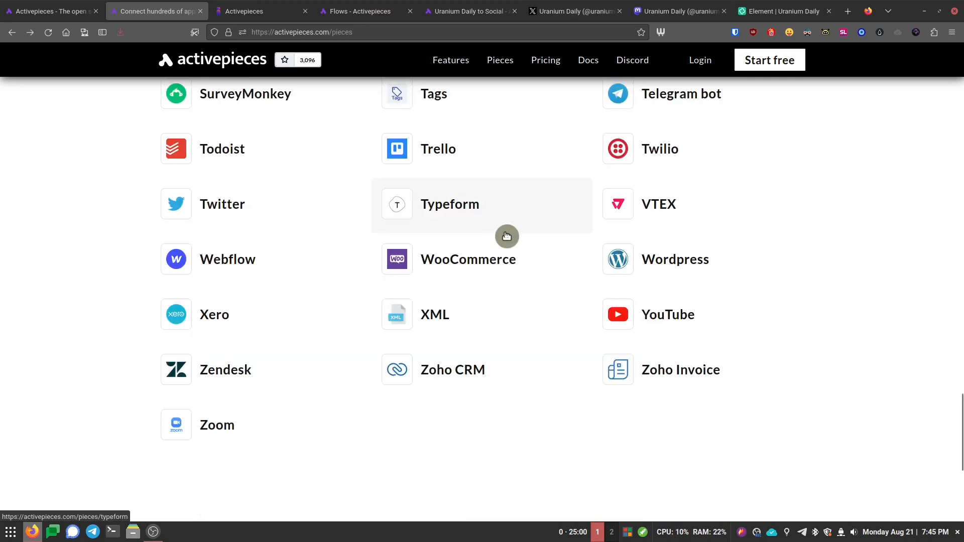
scroll("up", 3)
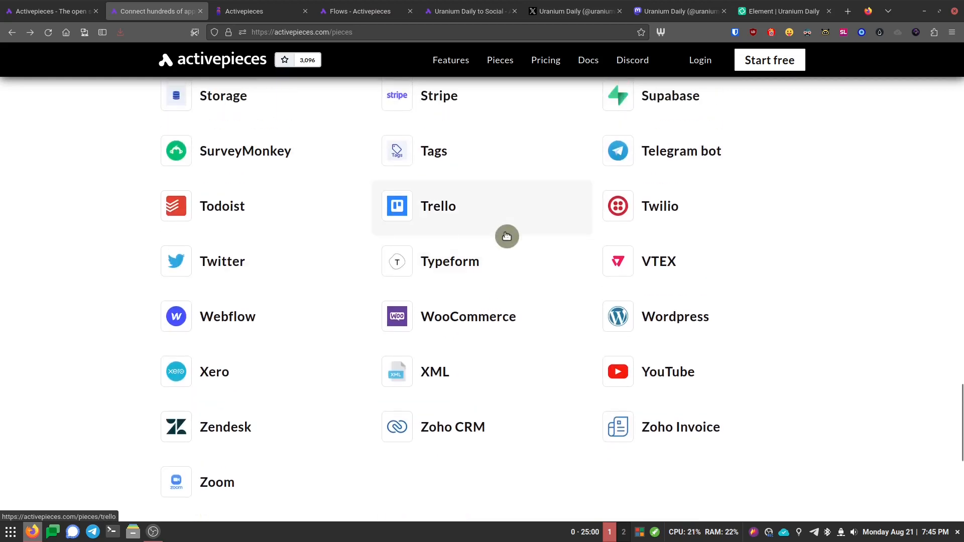
mouse_move(676, 374)
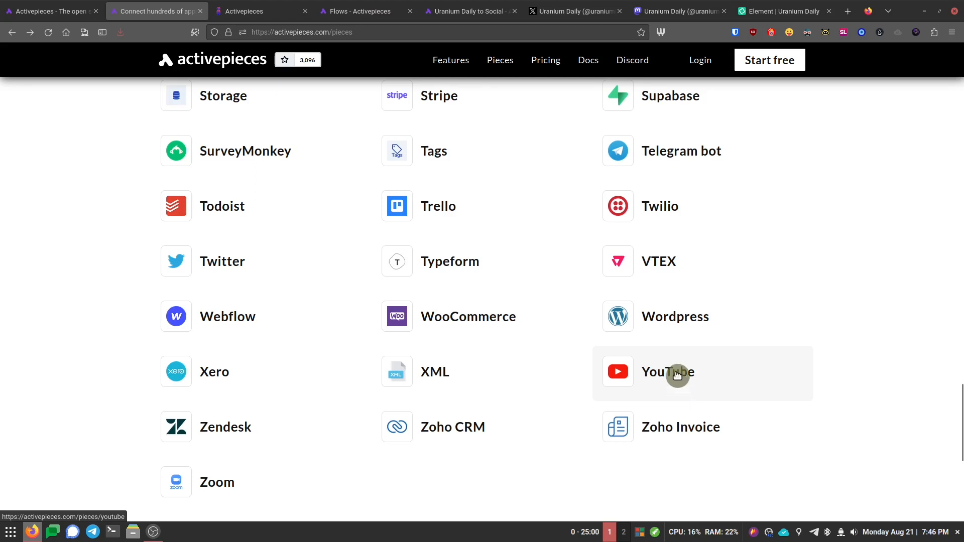
scroll("up", 3)
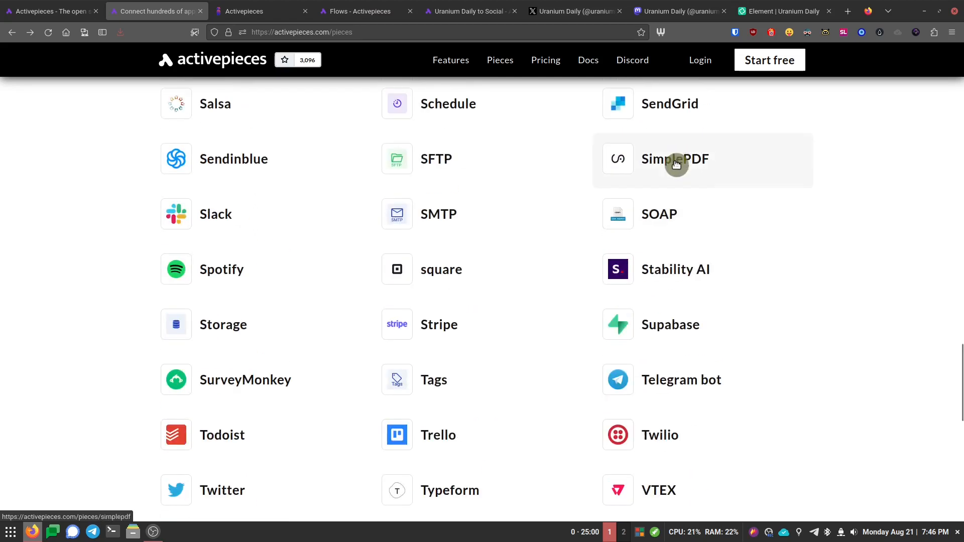
mouse_move(460, 332)
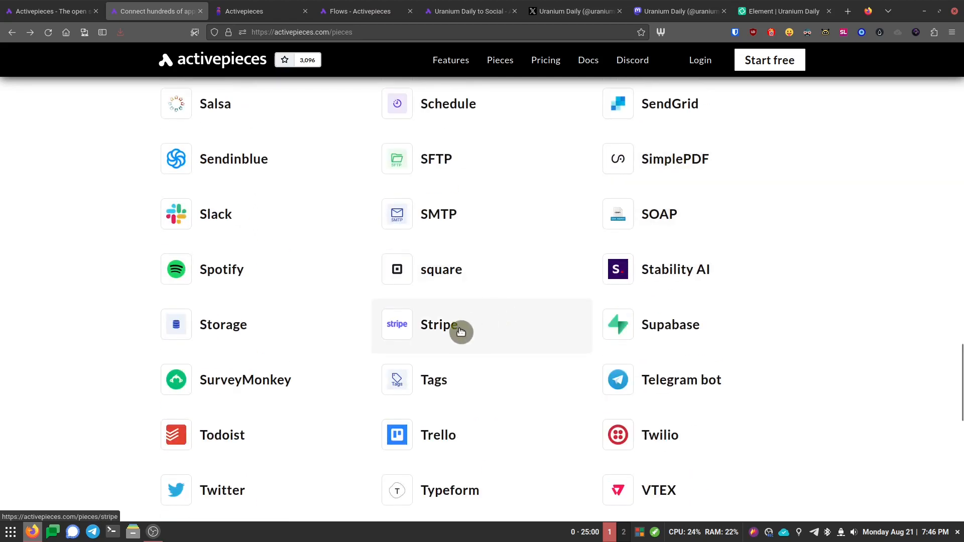
left_click(359, 11)
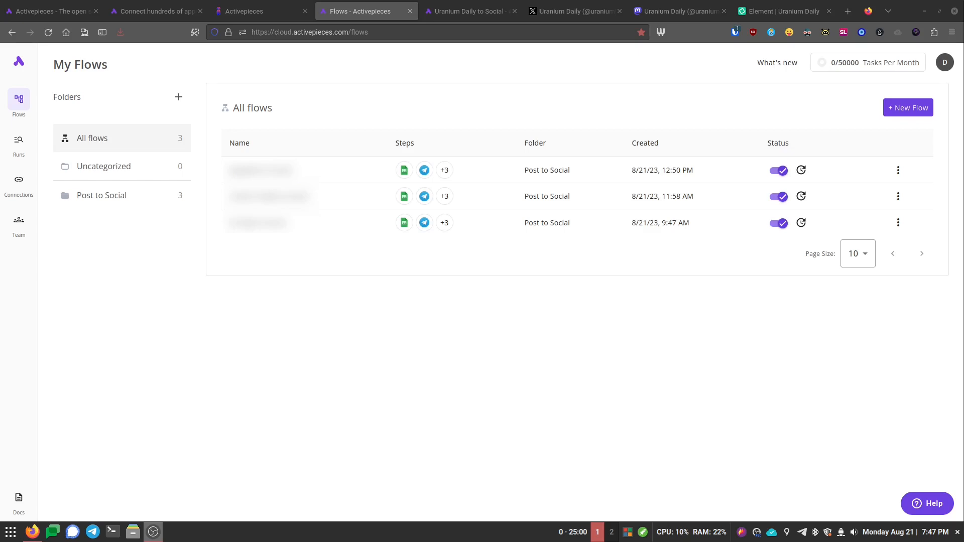
mouse_move(235, 175)
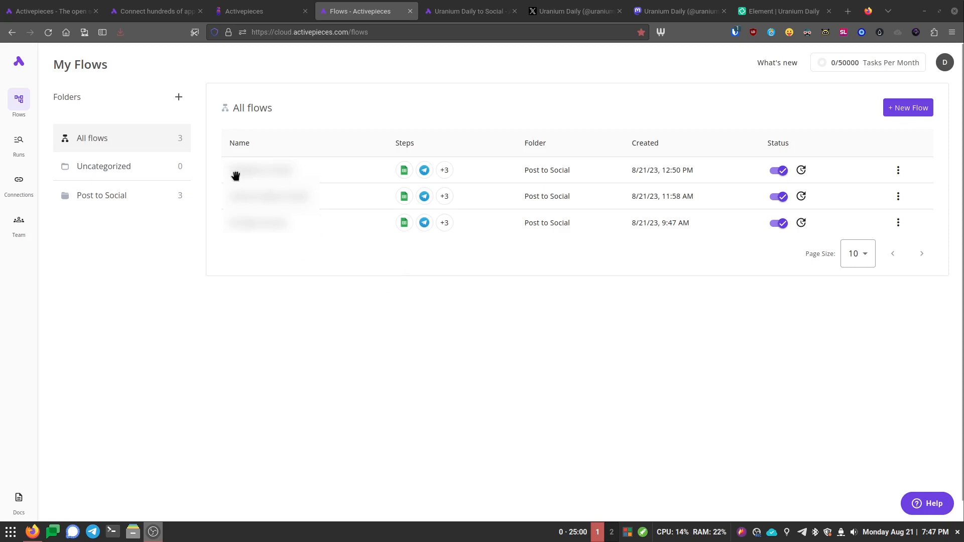
mouse_move(340, 138)
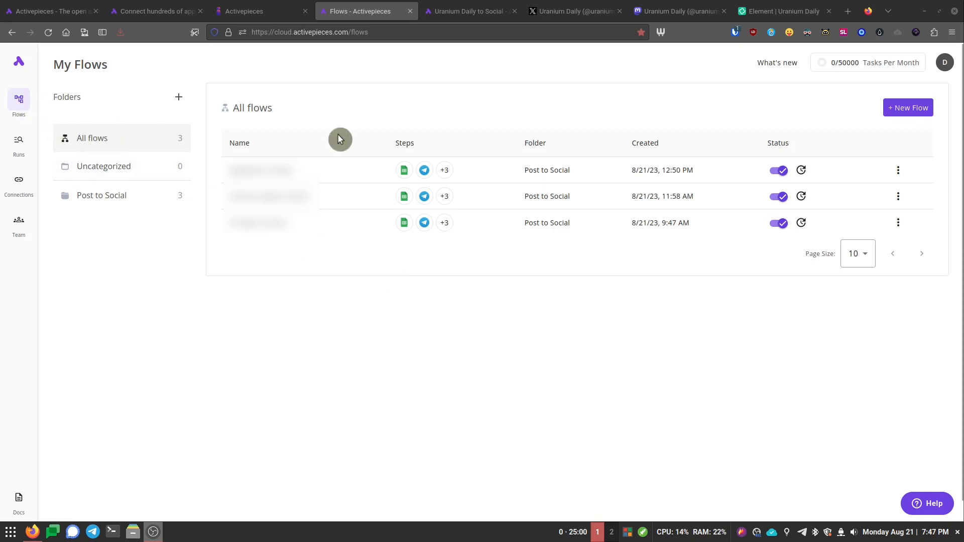
mouse_move(444, 196)
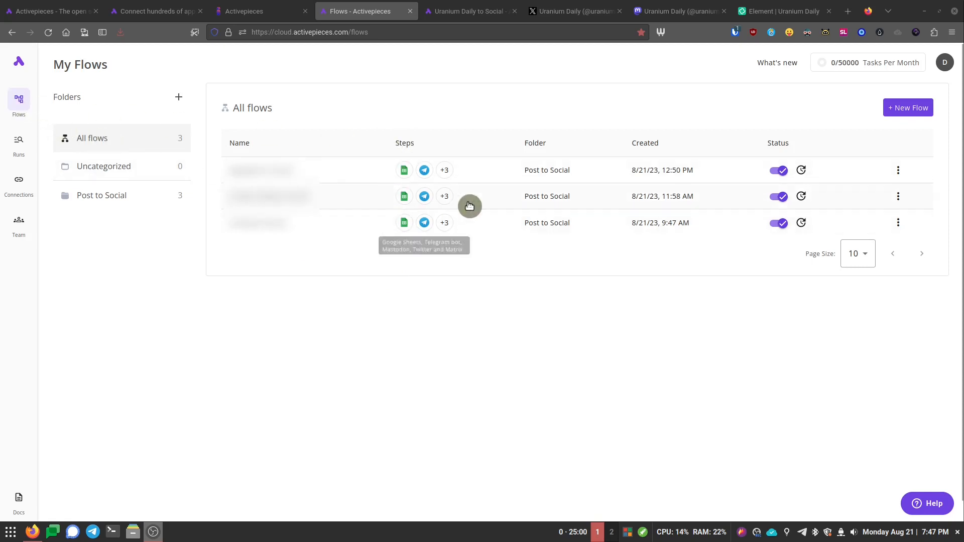
mouse_move(505, 232)
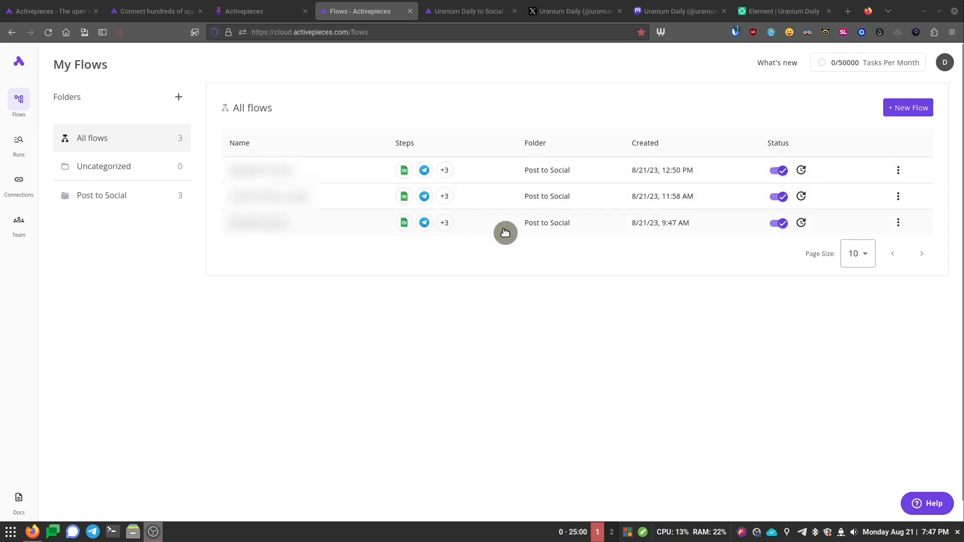
mouse_move(475, 220)
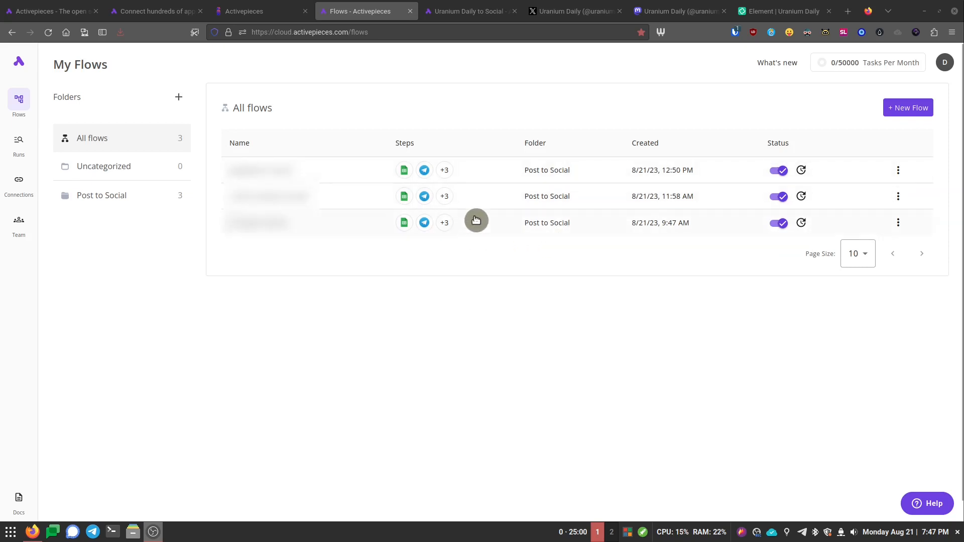
mouse_move(497, 174)
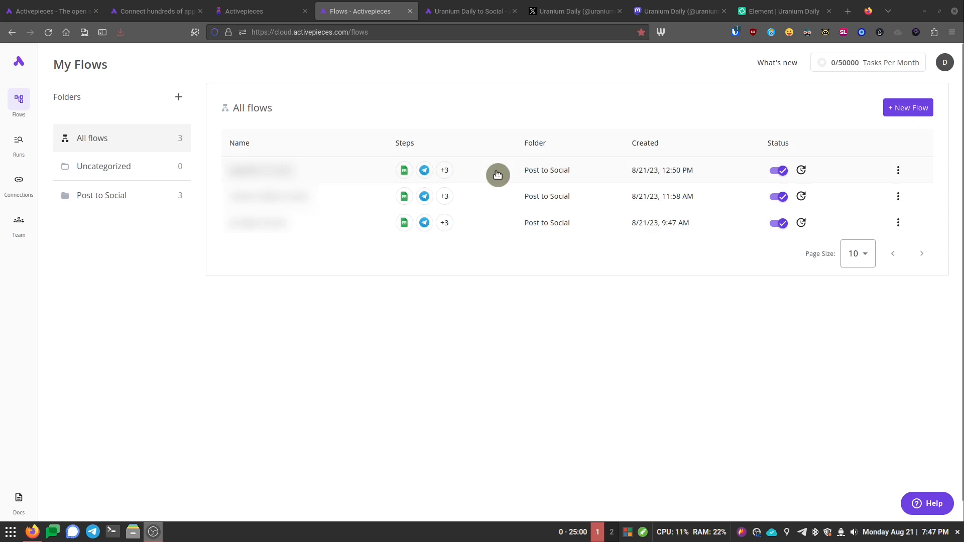
mouse_move(555, 174)
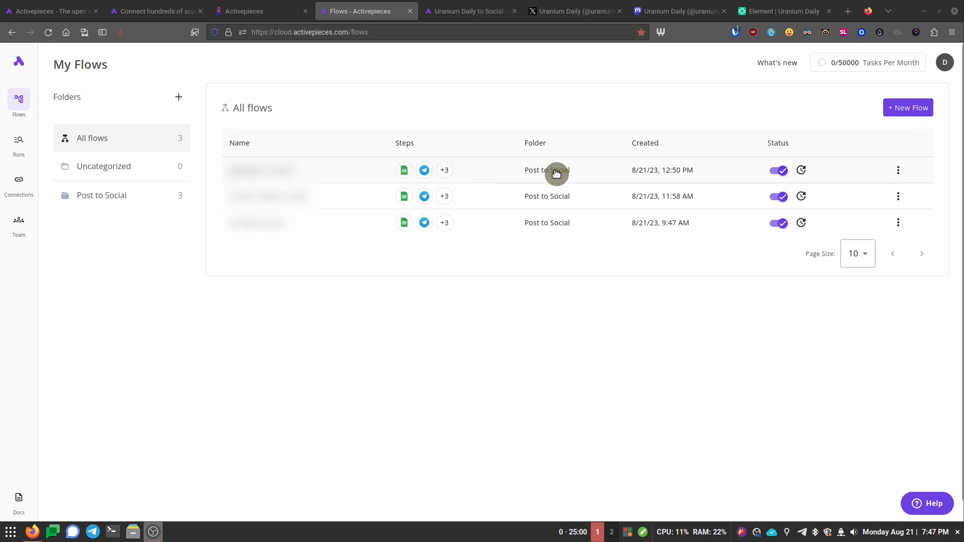
Step: View the empty Runs history, then the Connections page listing ten active app connections
left_click(18, 142)
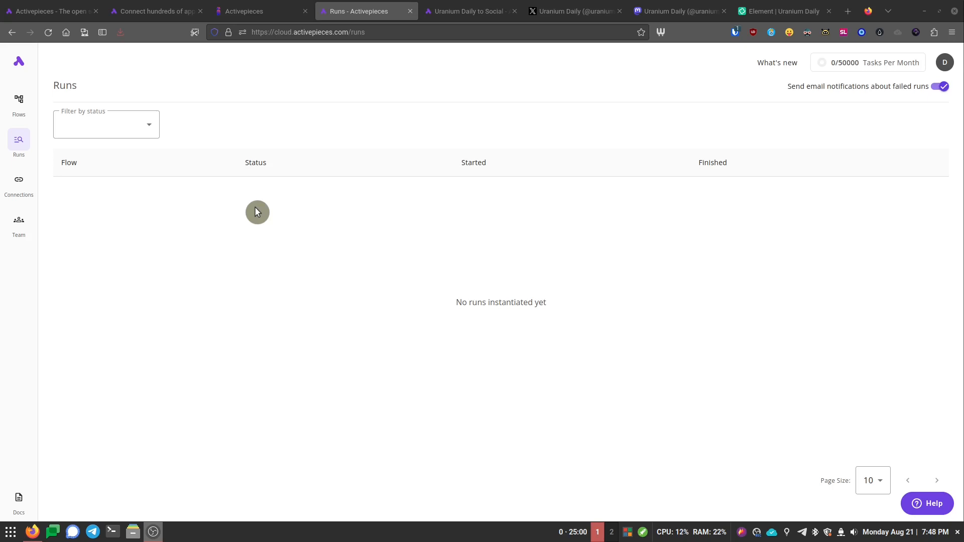
mouse_move(266, 242)
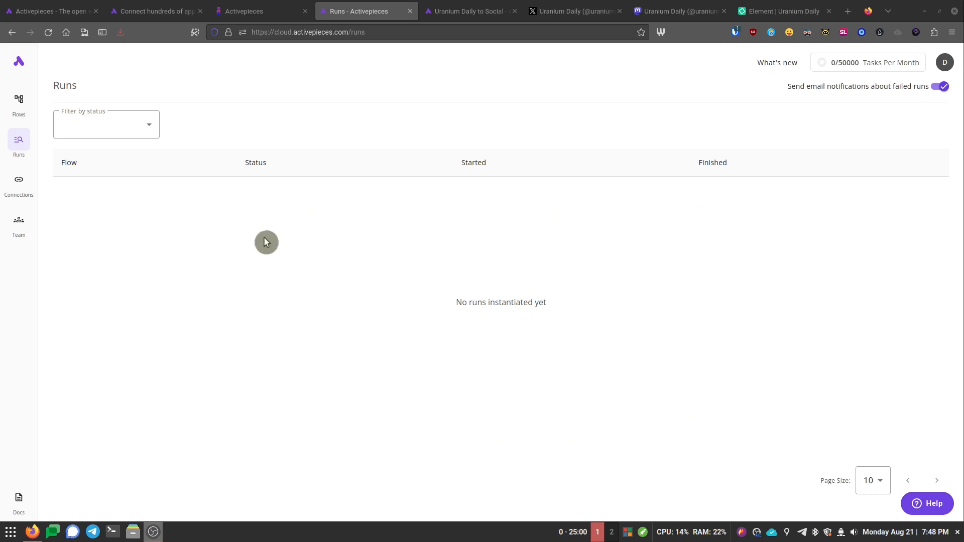
mouse_move(197, 212)
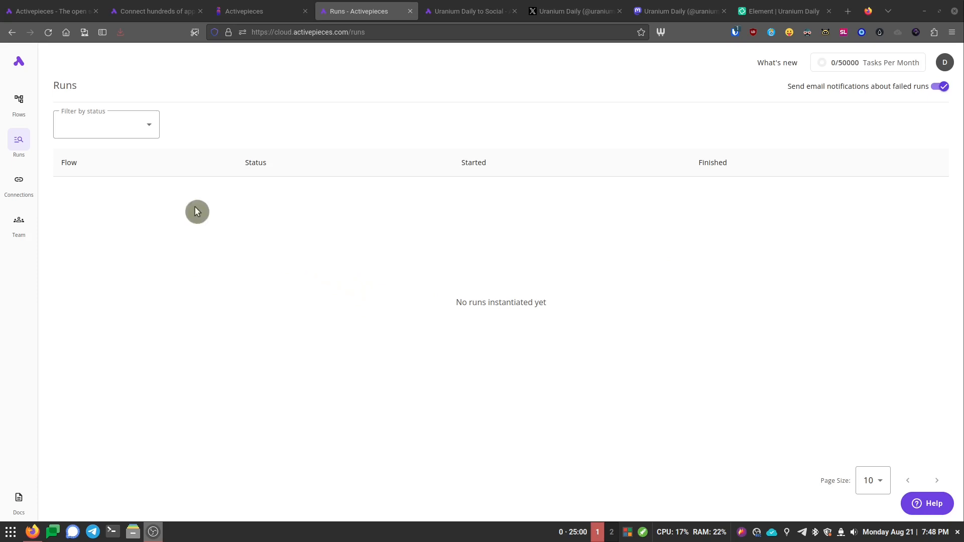
mouse_move(320, 322)
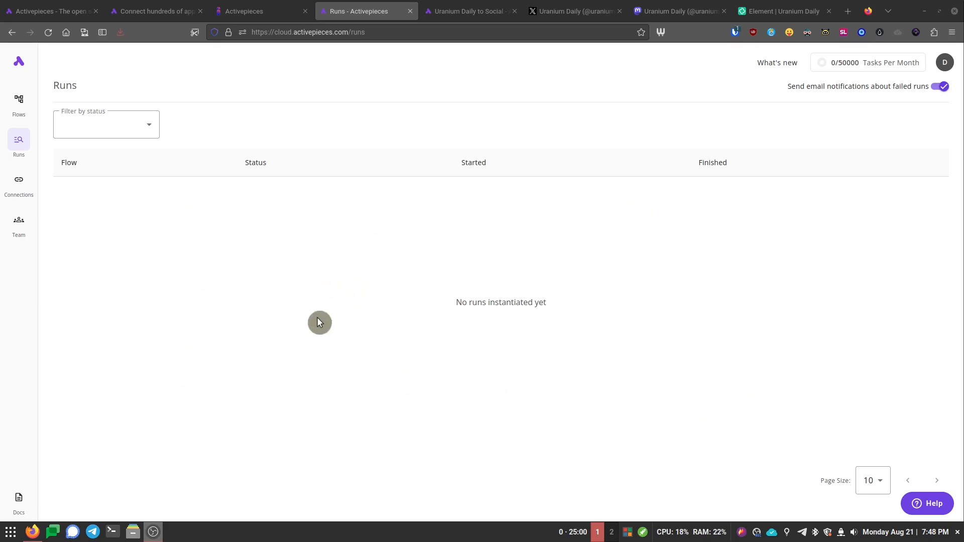
left_click(18, 183)
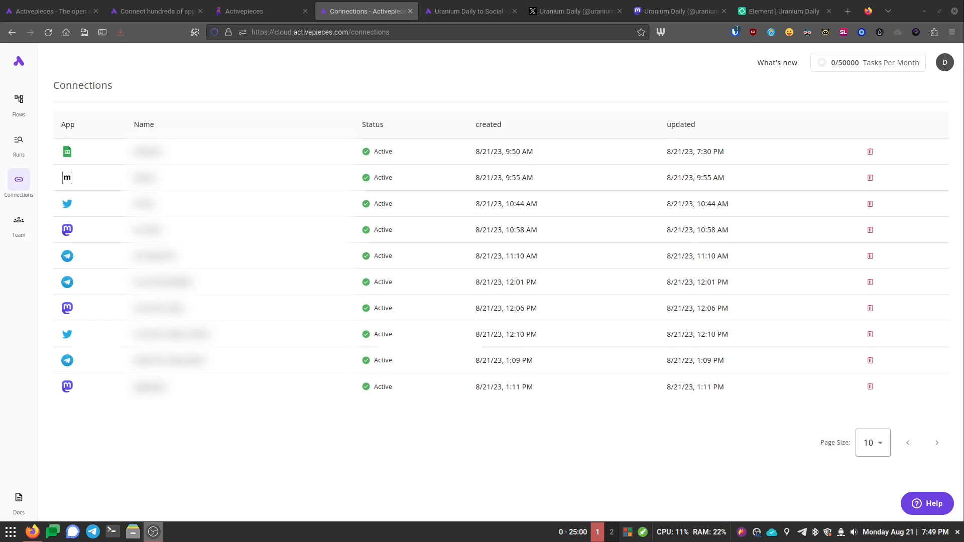
mouse_move(273, 163)
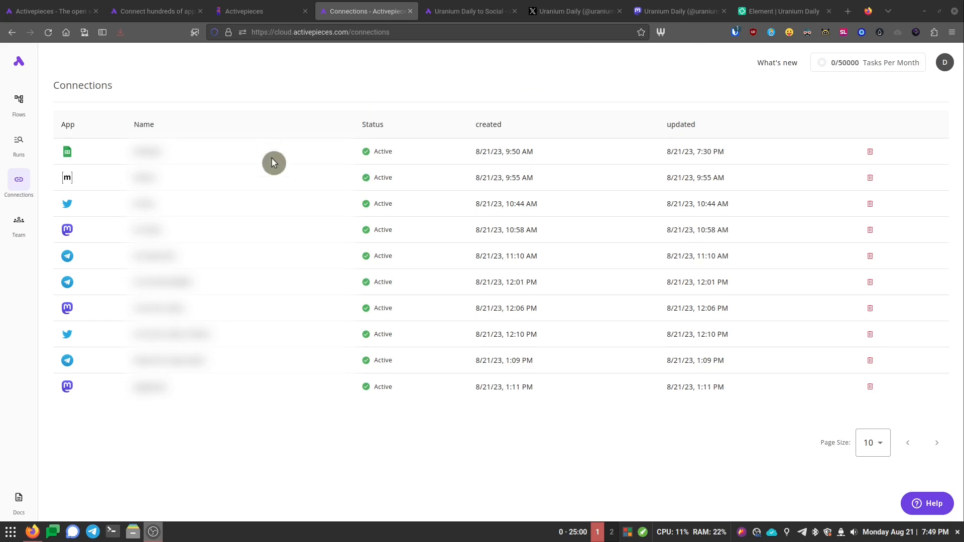
mouse_move(83, 182)
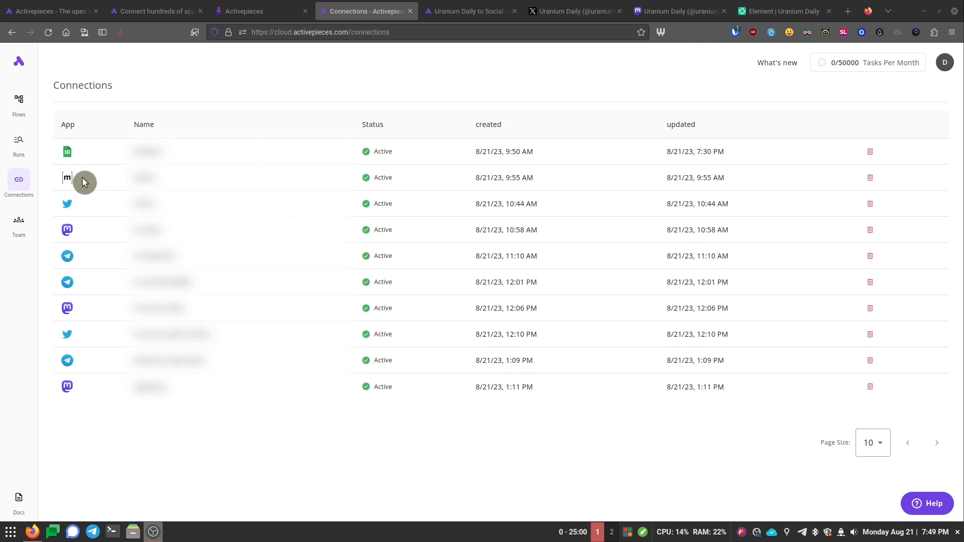
mouse_move(80, 311)
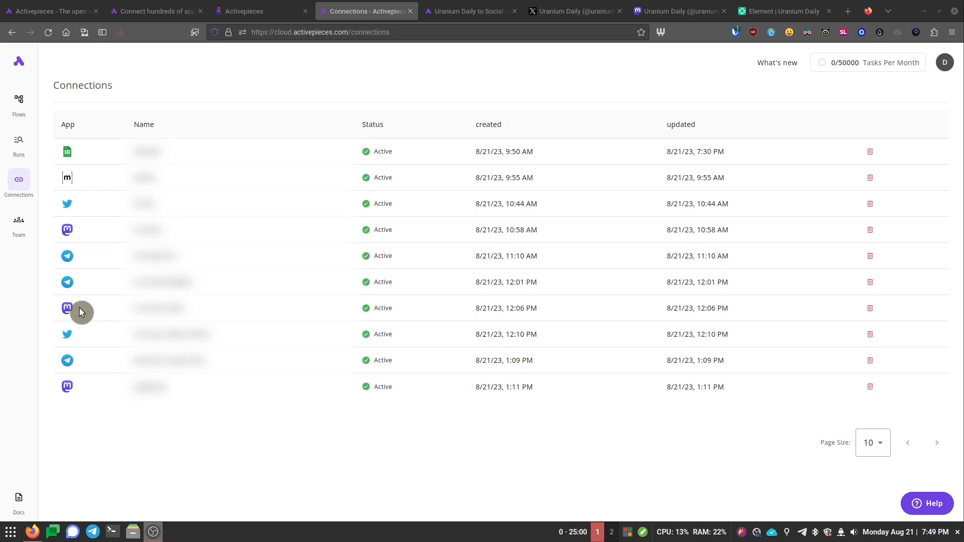
mouse_move(78, 368)
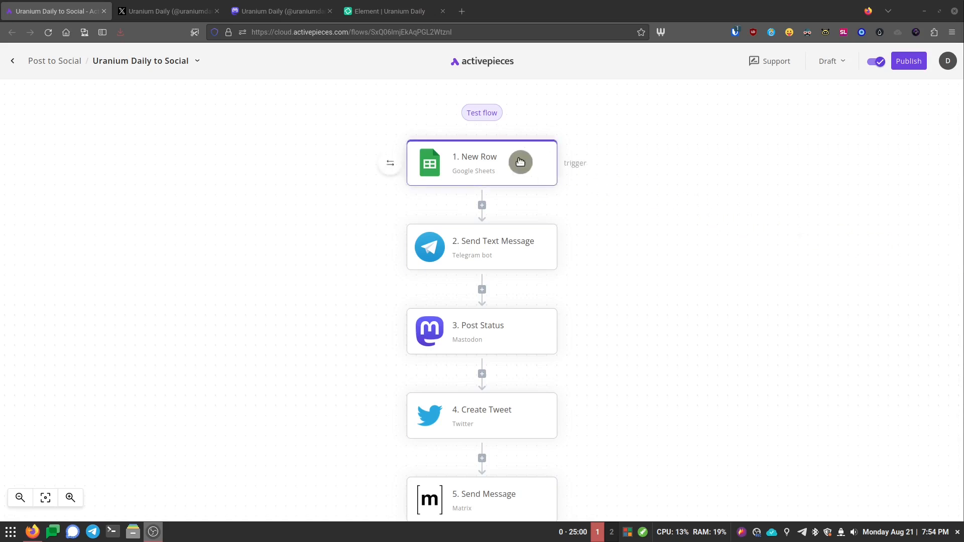
mouse_move(592, 164)
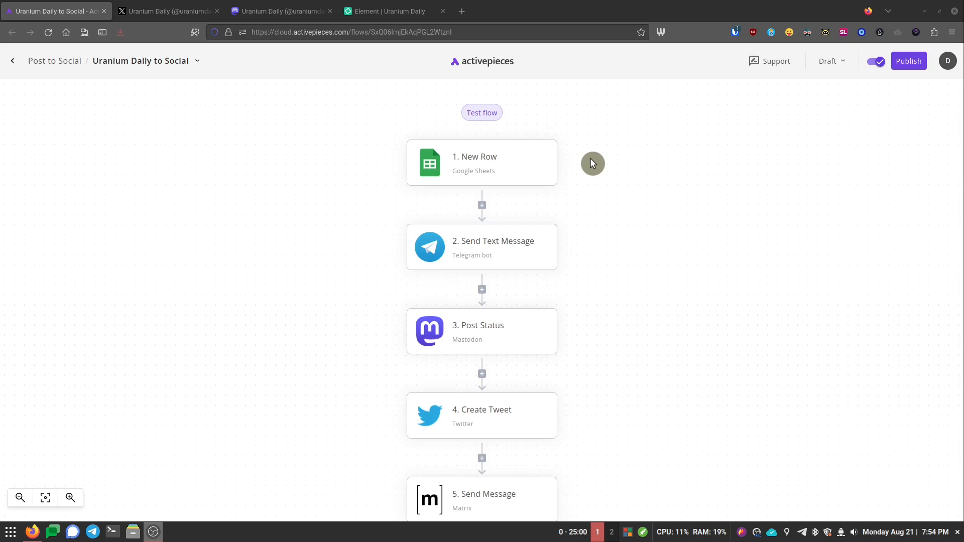
mouse_move(595, 273)
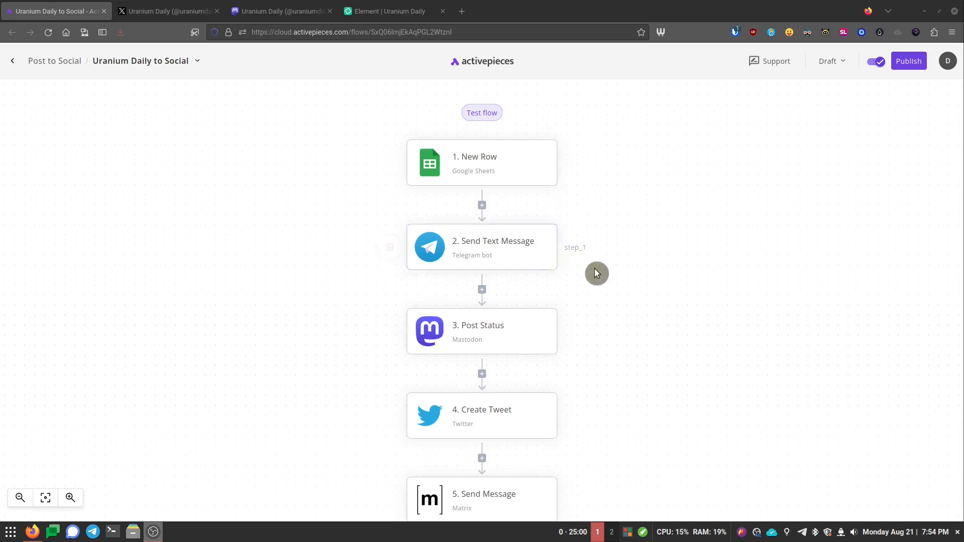
left_click(481, 416)
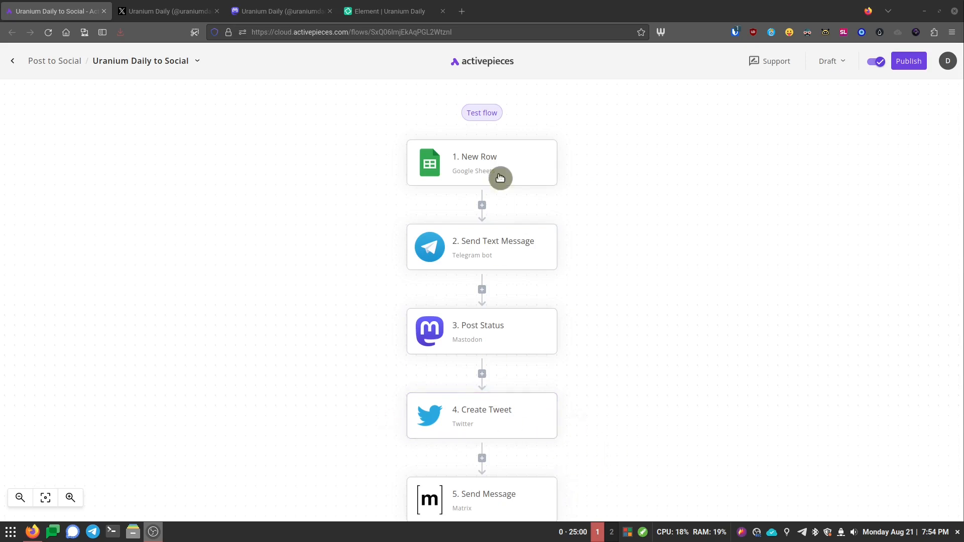
mouse_move(607, 198)
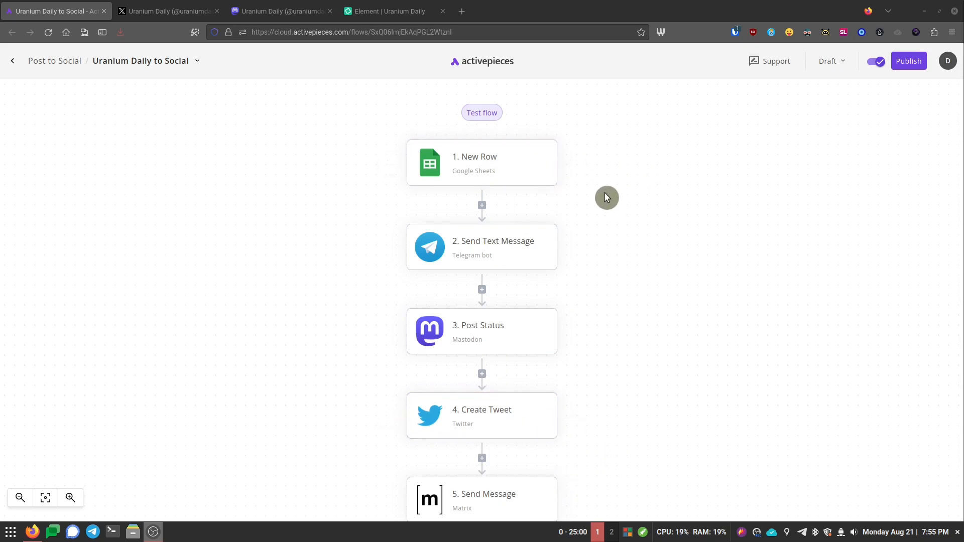
mouse_move(621, 245)
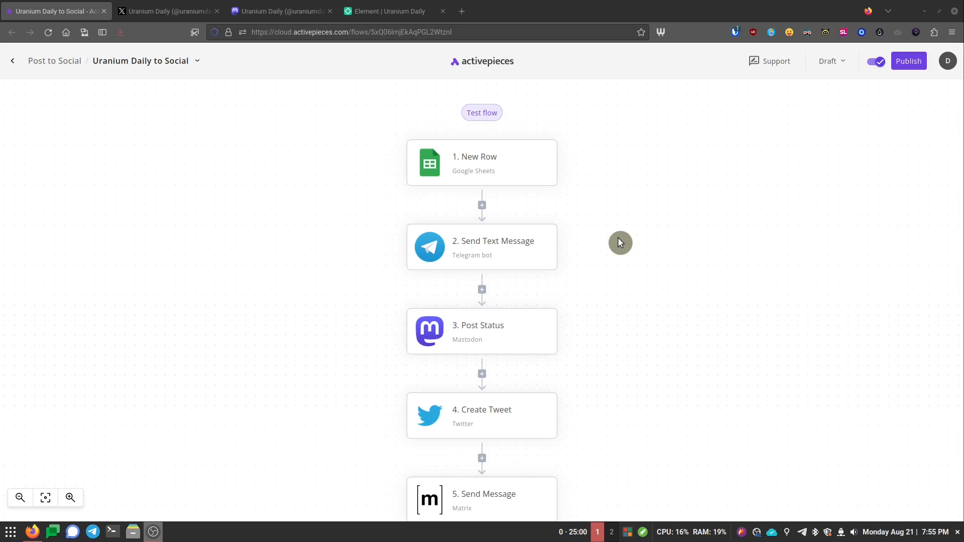
mouse_move(675, 234)
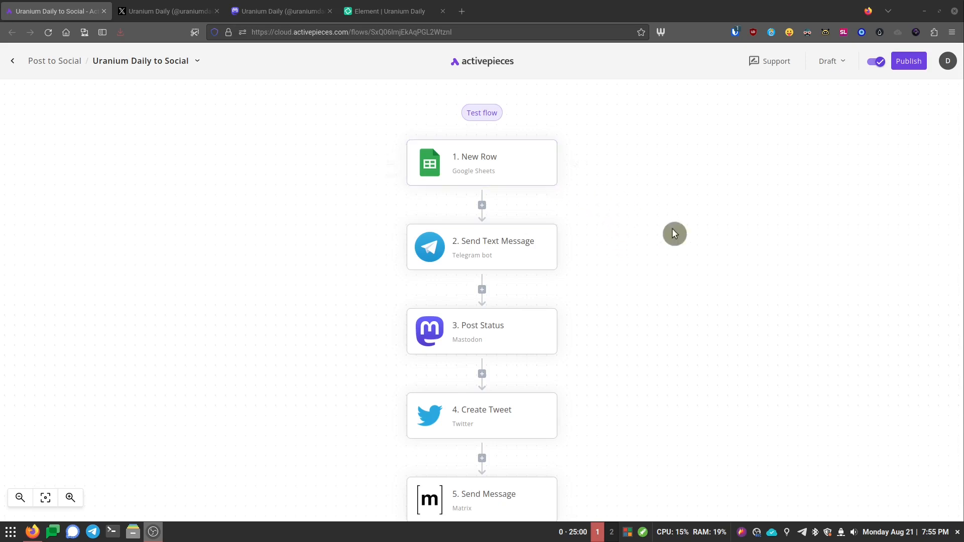
mouse_move(675, 239)
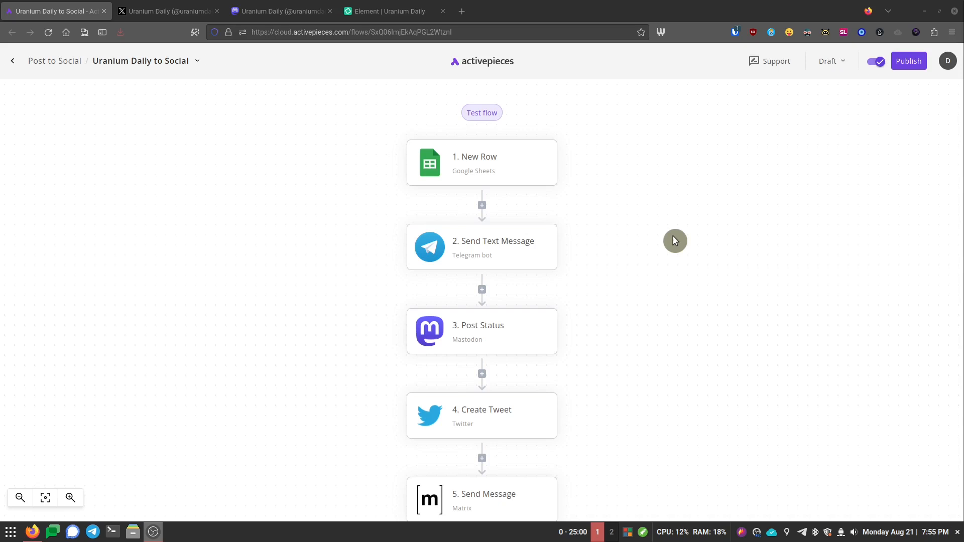
mouse_move(675, 189)
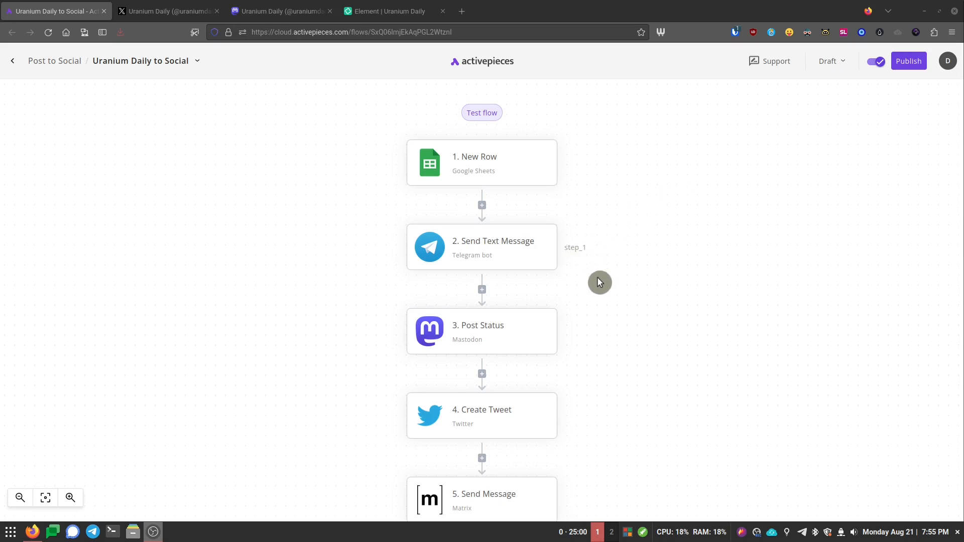
mouse_move(615, 302)
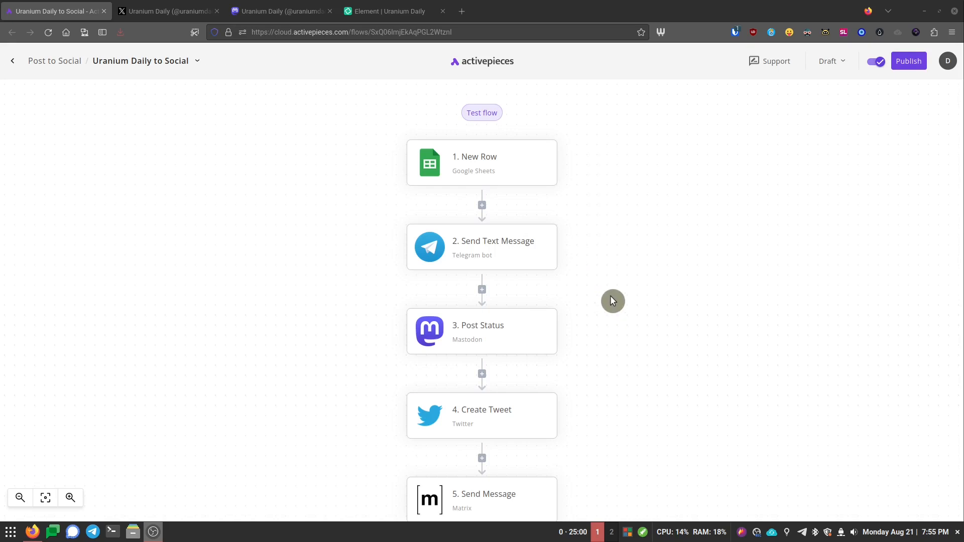
mouse_move(568, 257)
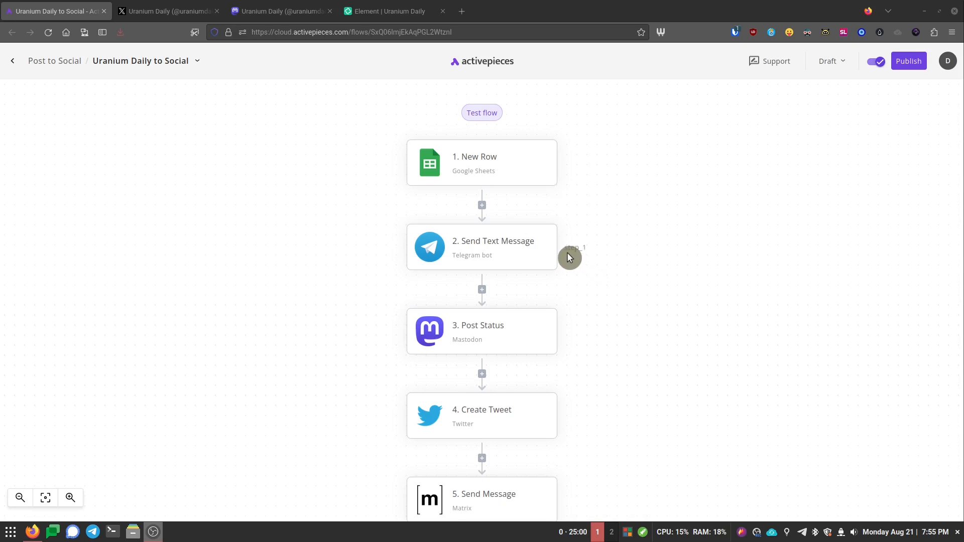
mouse_move(586, 350)
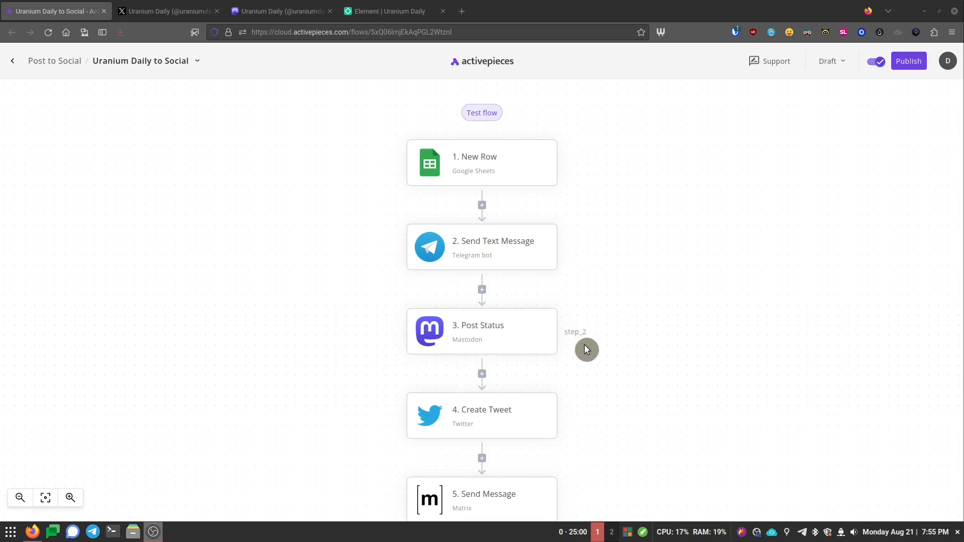
mouse_move(611, 341)
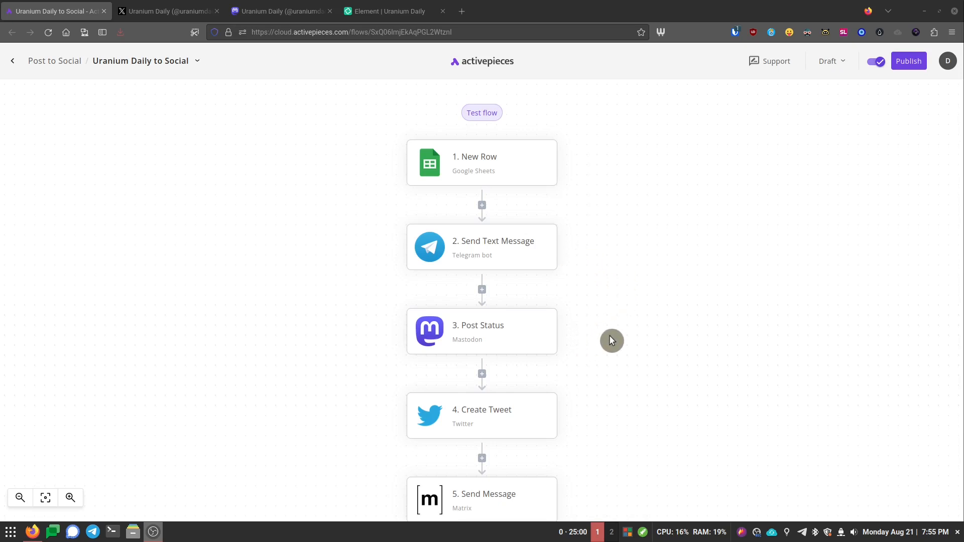
mouse_move(608, 342)
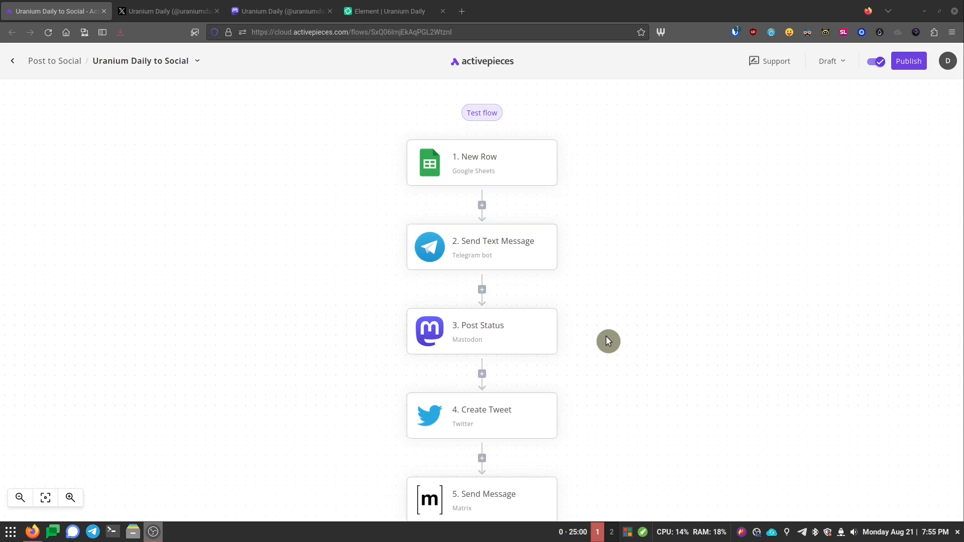
mouse_move(588, 331)
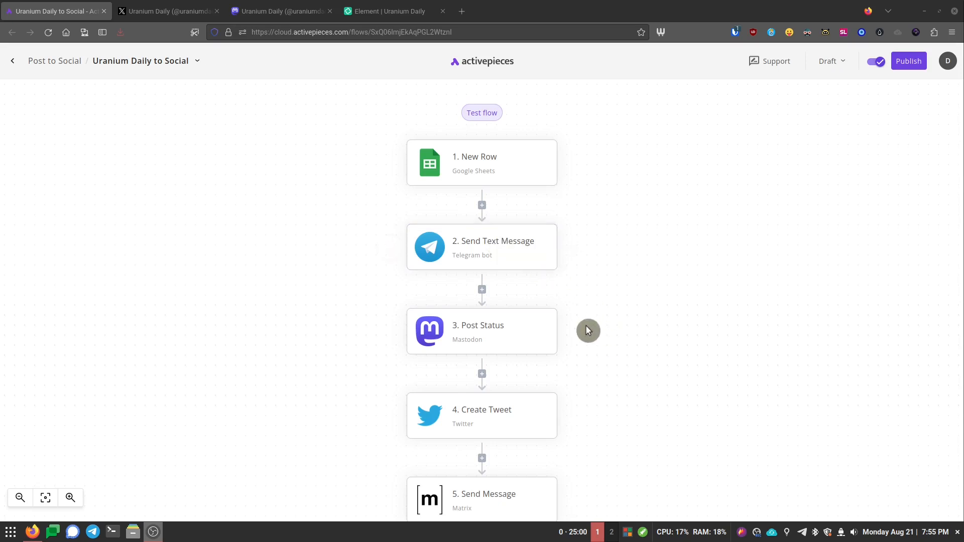
left_click(481, 330)
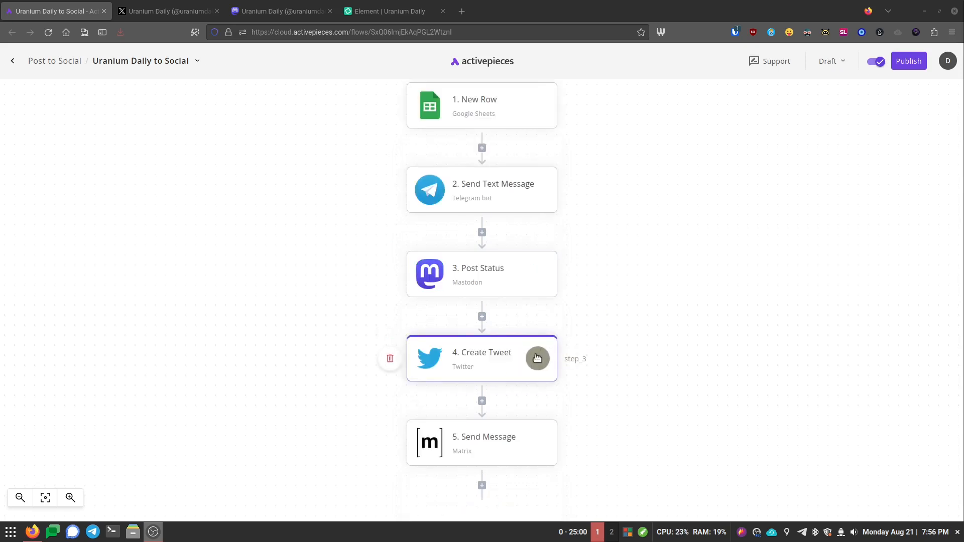
left_click(481, 443)
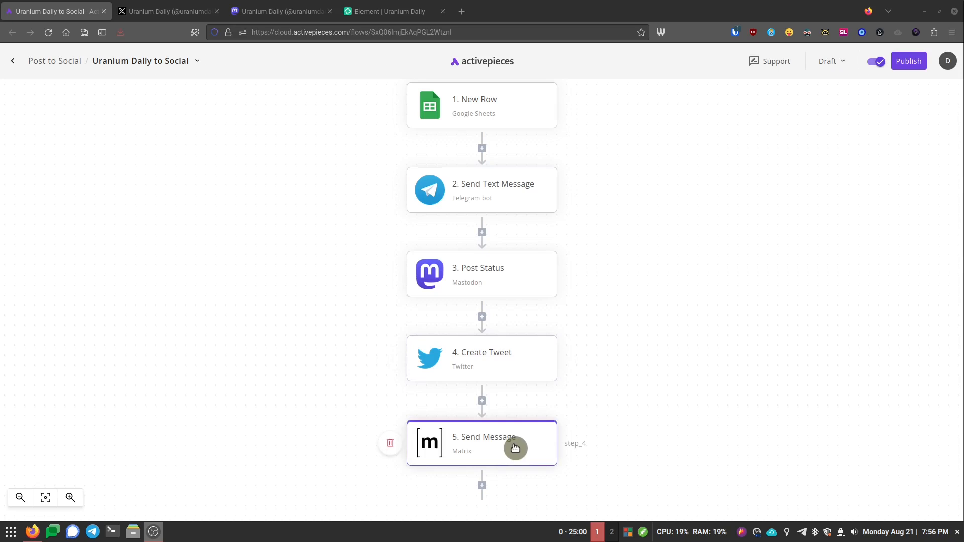
mouse_move(560, 450)
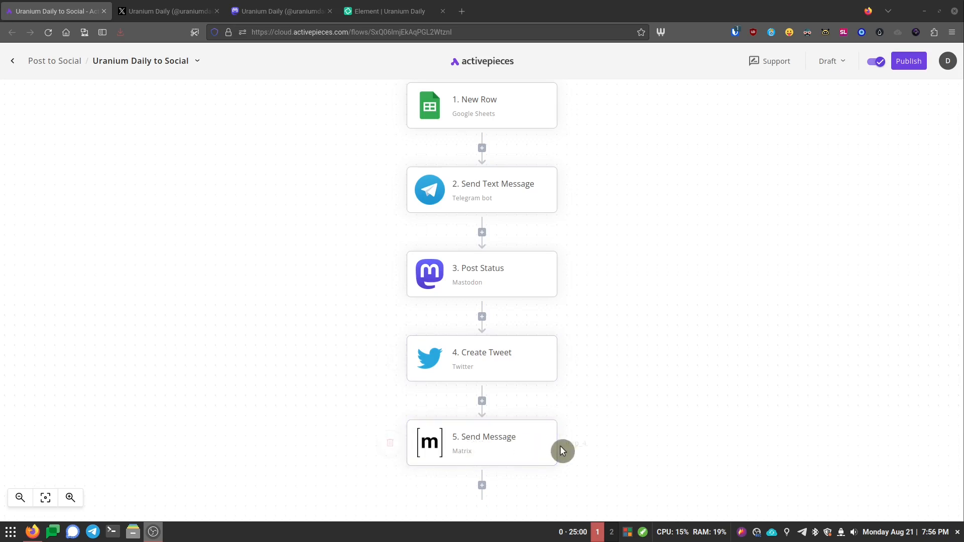
mouse_move(610, 440)
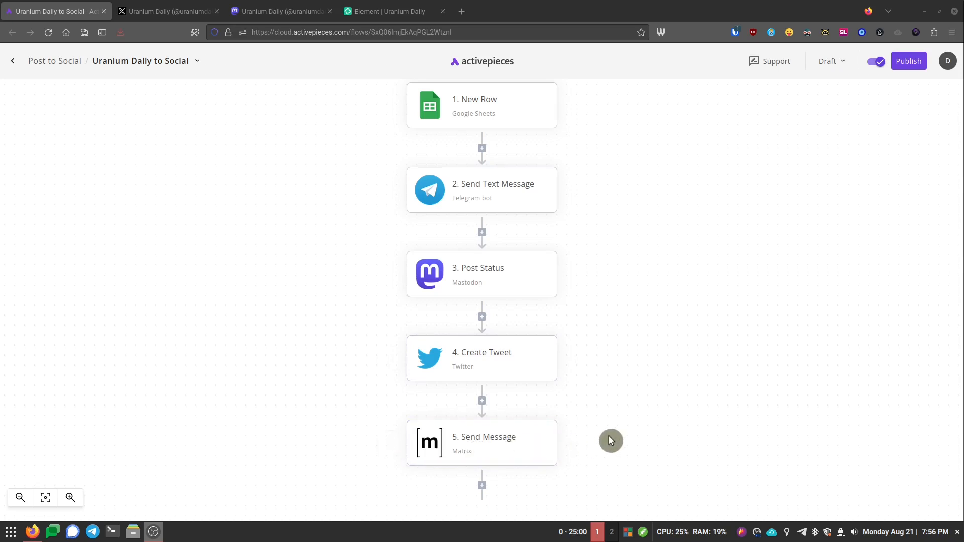
left_click(480, 443)
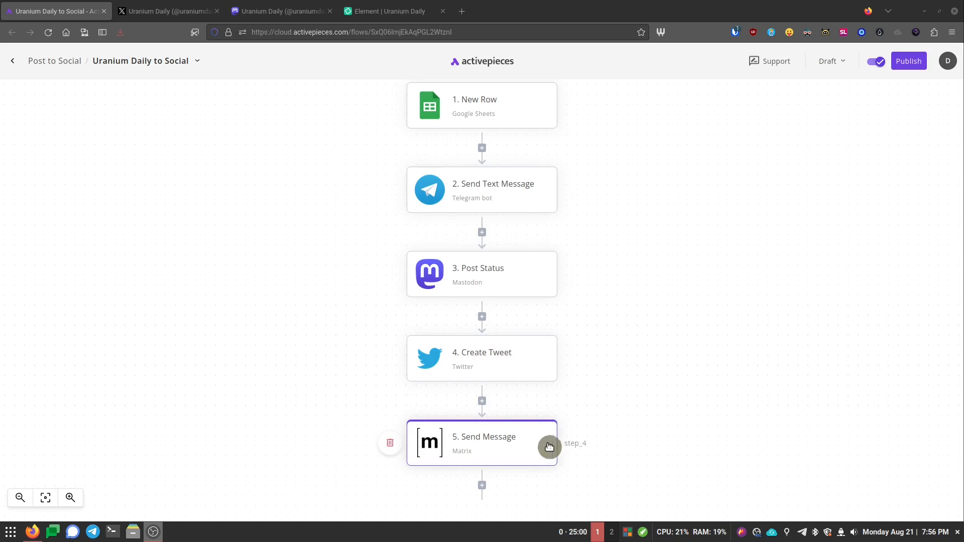
left_click(166, 11)
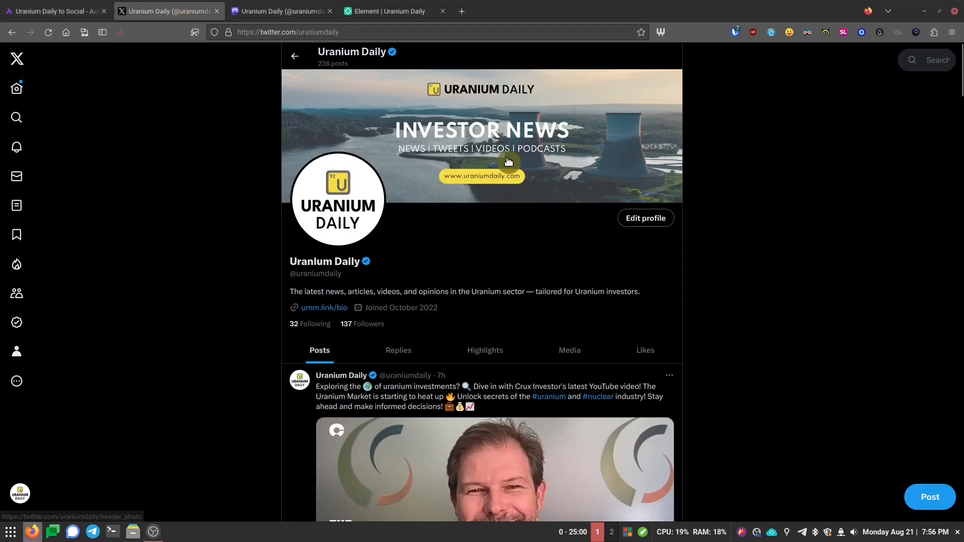
mouse_move(700, 384)
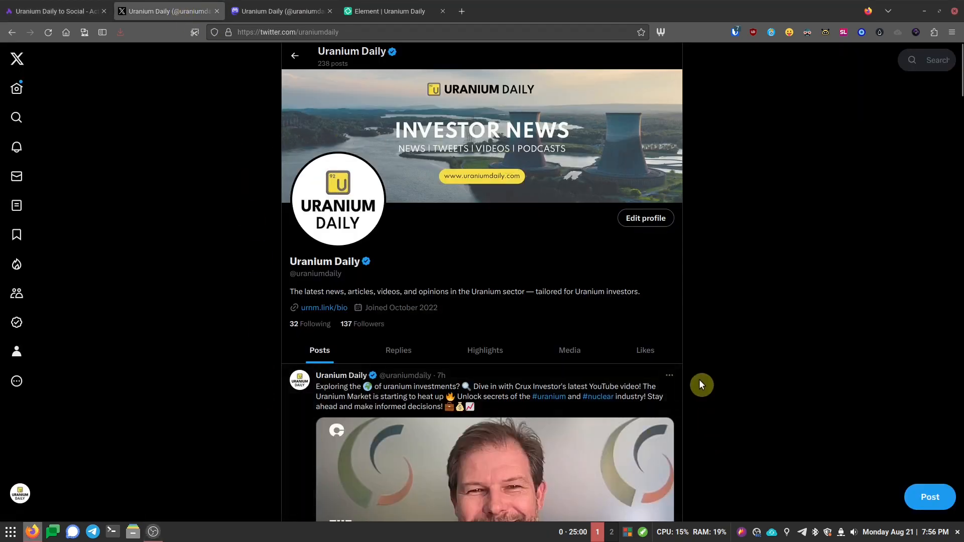
Step: Scroll to Uranium Daily's newest Crux Investor tweet, then switch to the Mastodon profile
scroll("down", 3)
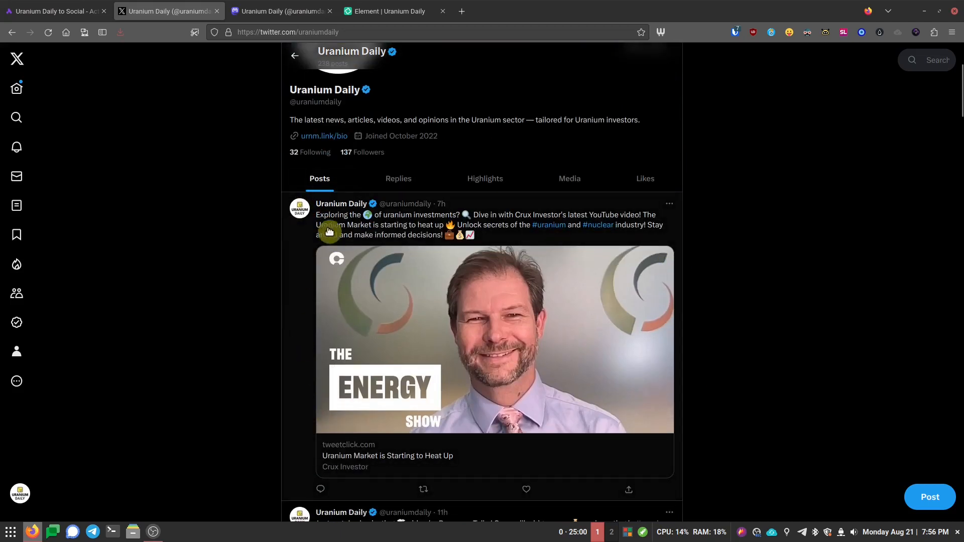
mouse_move(420, 457)
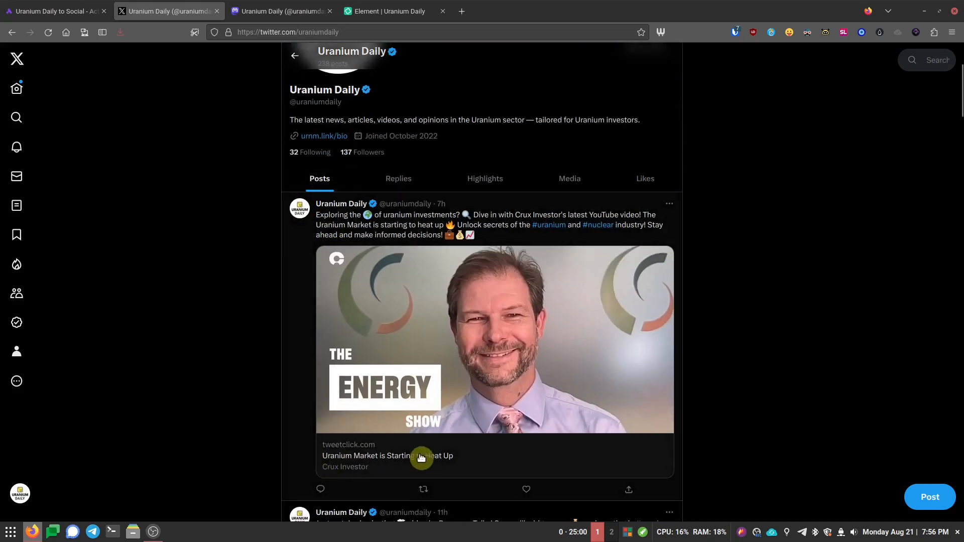
mouse_move(373, 207)
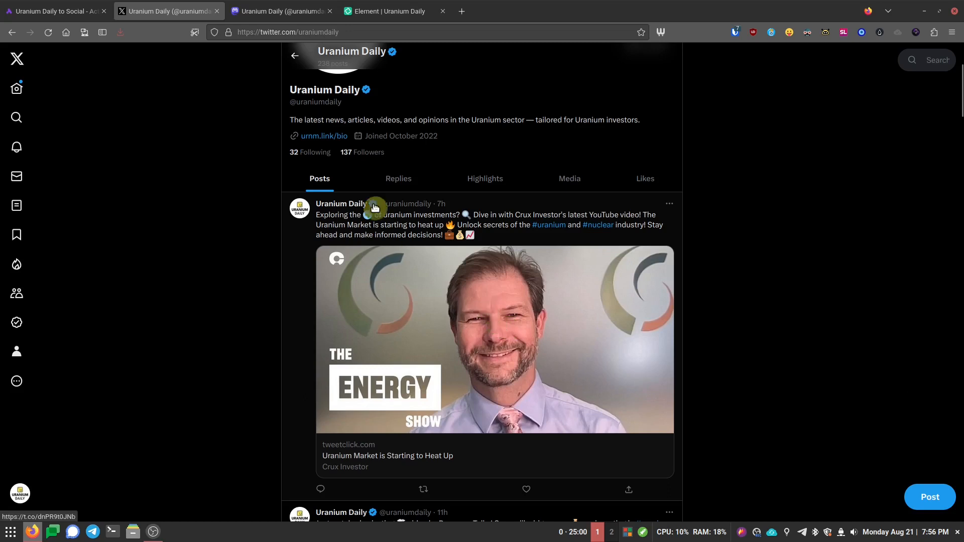
left_click(280, 11)
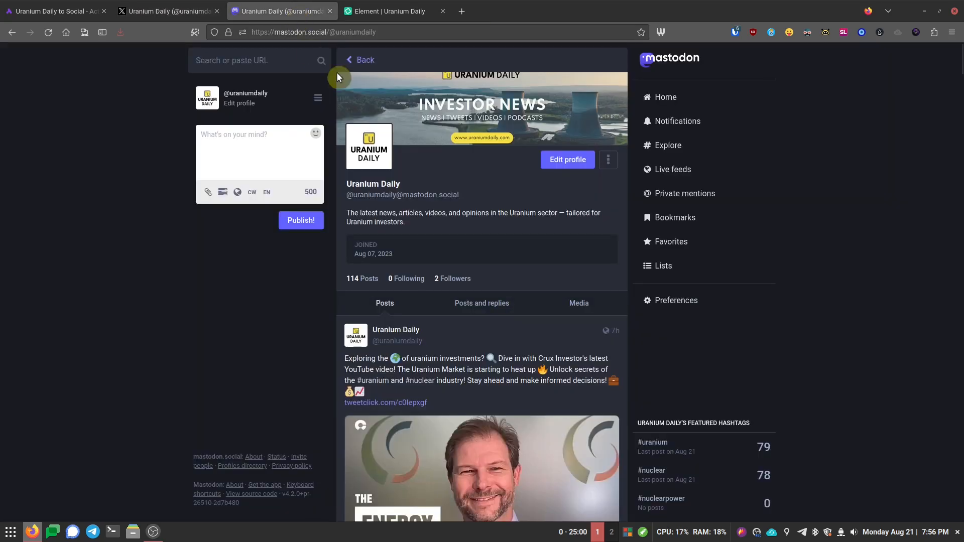
Step: Scroll the Mastodon profile to the Crux Investor post, then switch to the Uranium Daily Matrix room
scroll("down", 3)
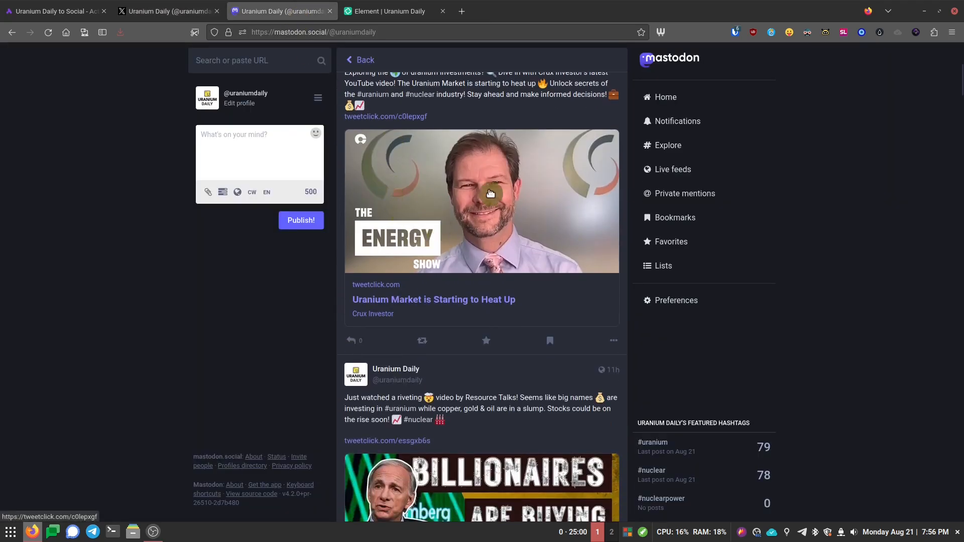
scroll("up", 3)
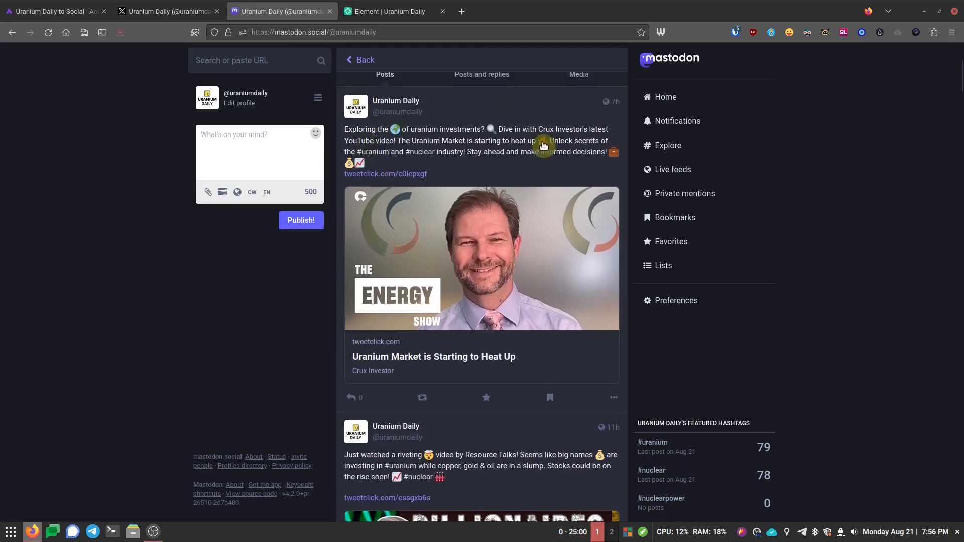
mouse_move(433, 359)
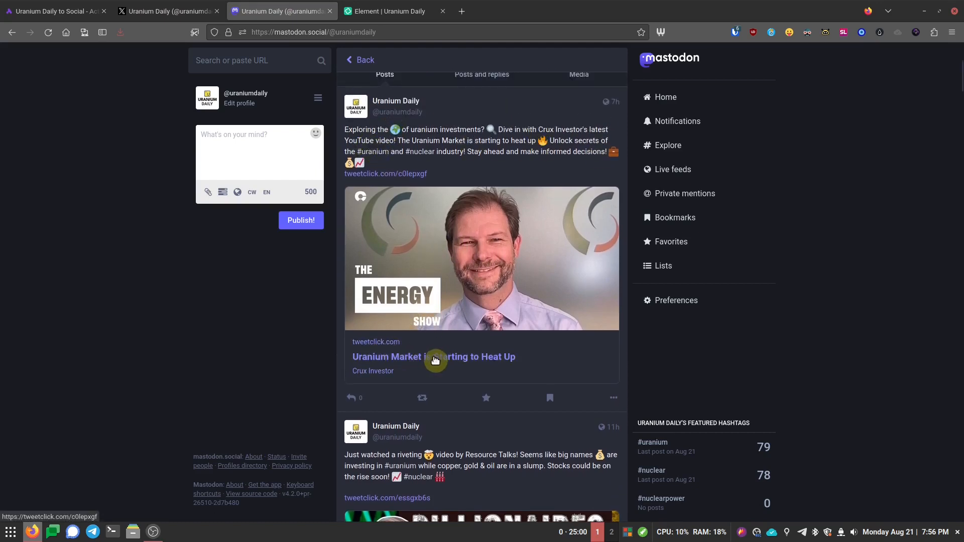
left_click(386, 11)
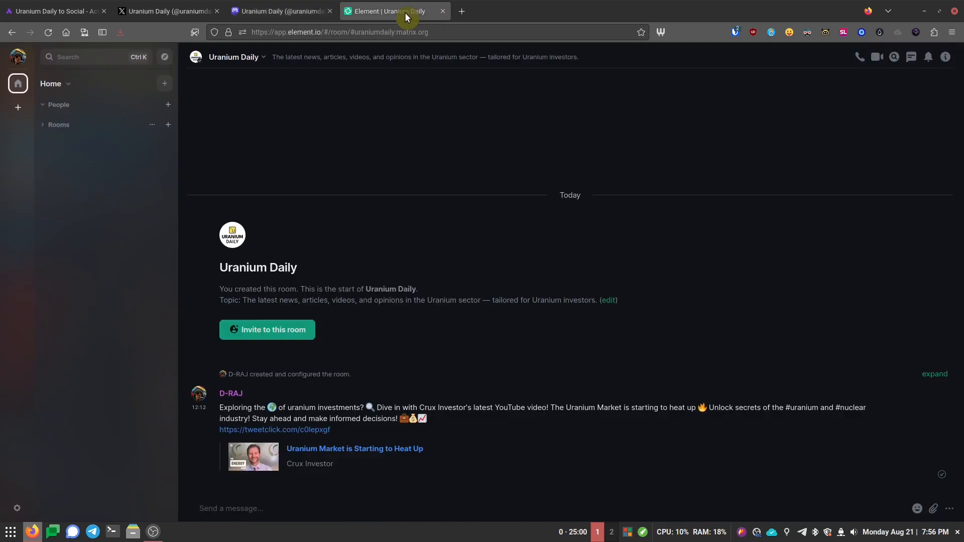
mouse_move(334, 202)
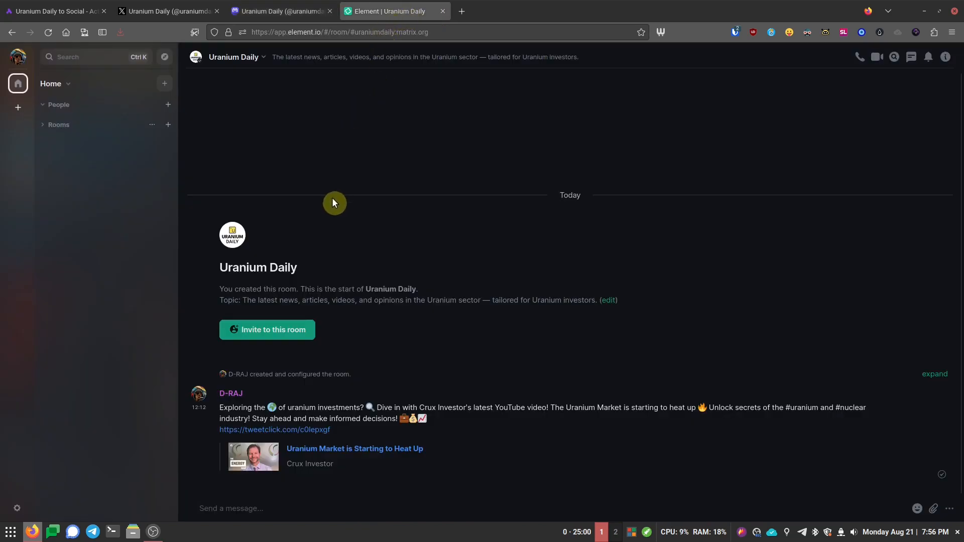
mouse_move(348, 261)
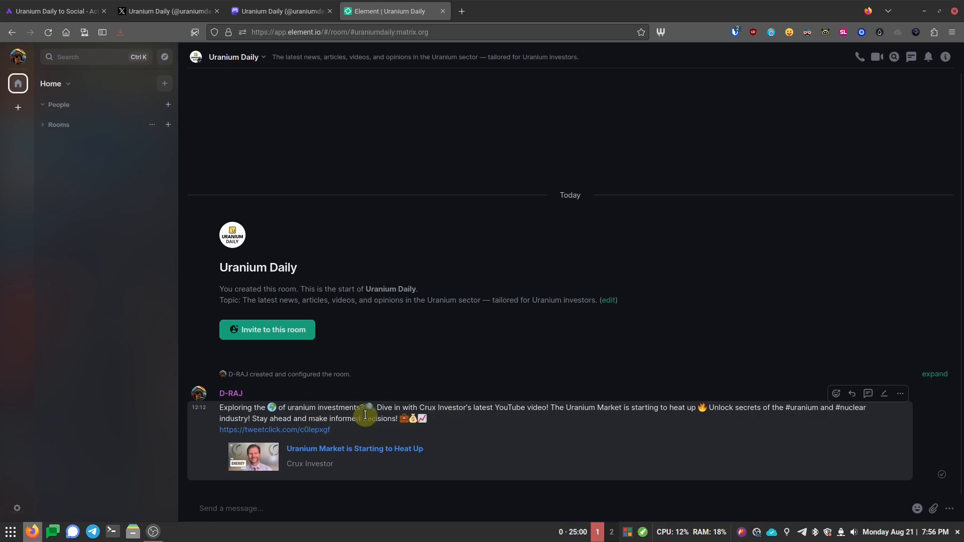
mouse_move(375, 465)
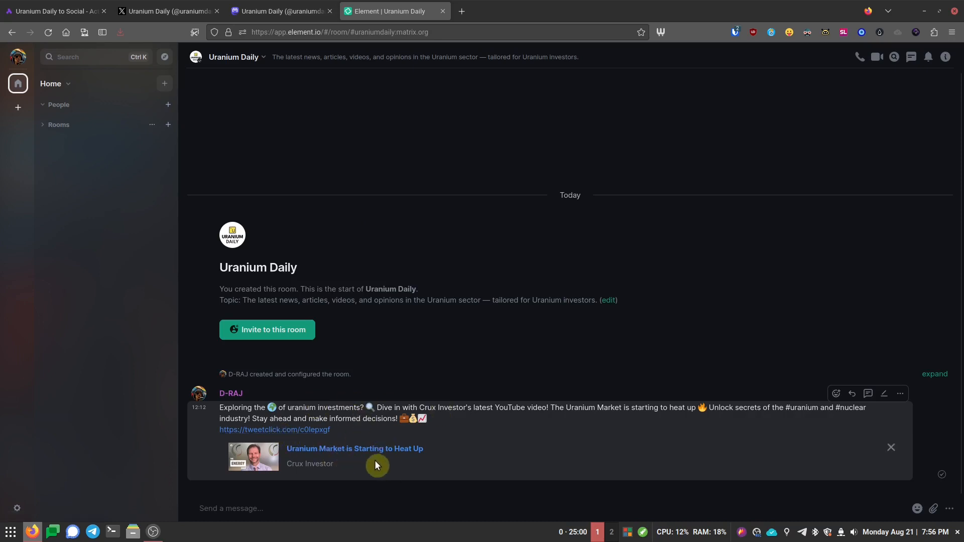